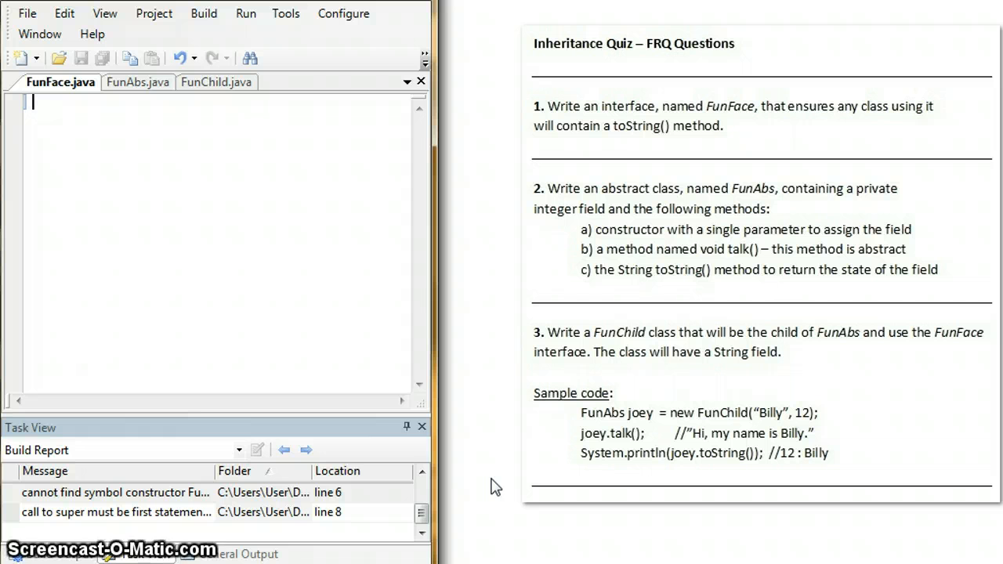
mouse_move(541, 346)
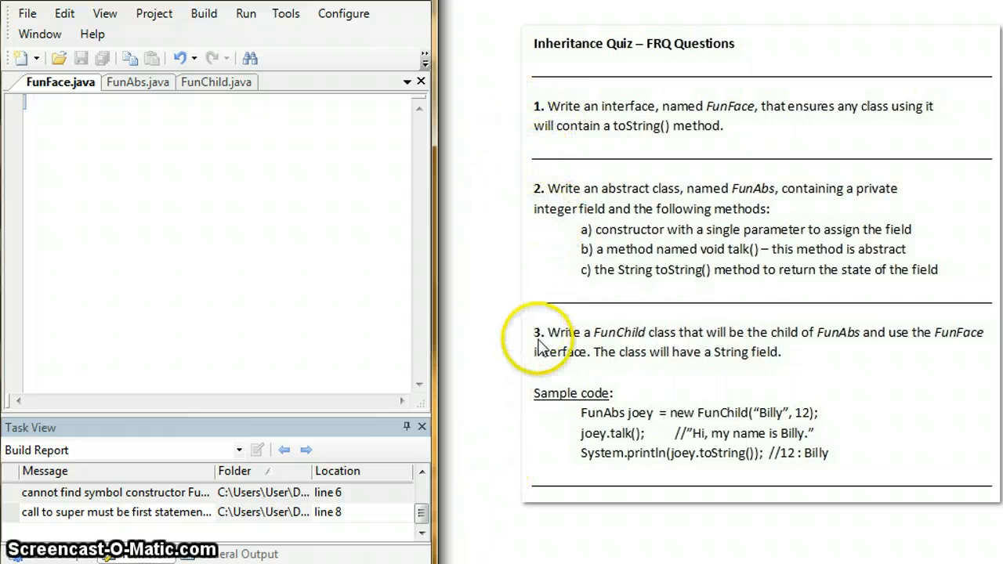
mouse_move(558, 131)
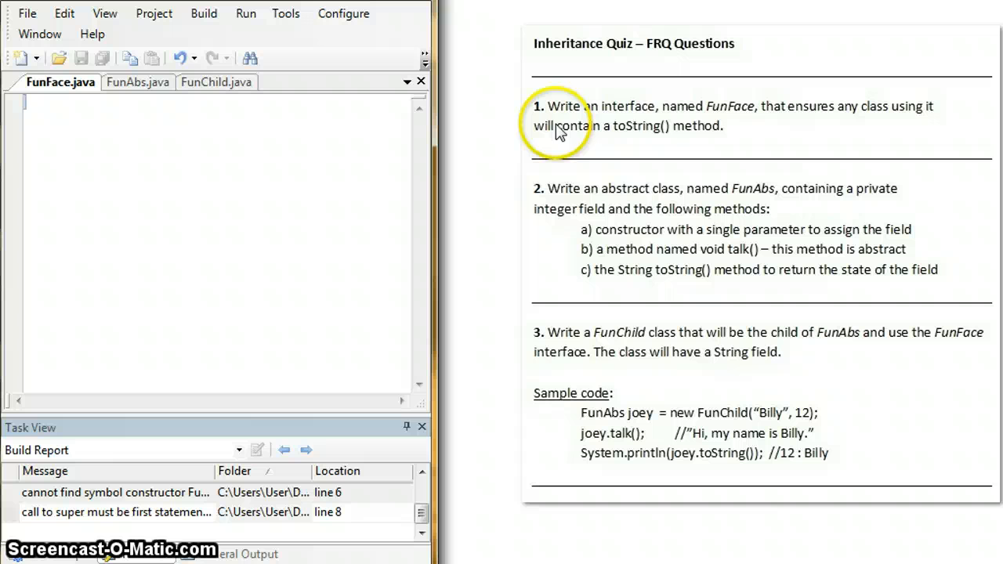
mouse_move(765, 133)
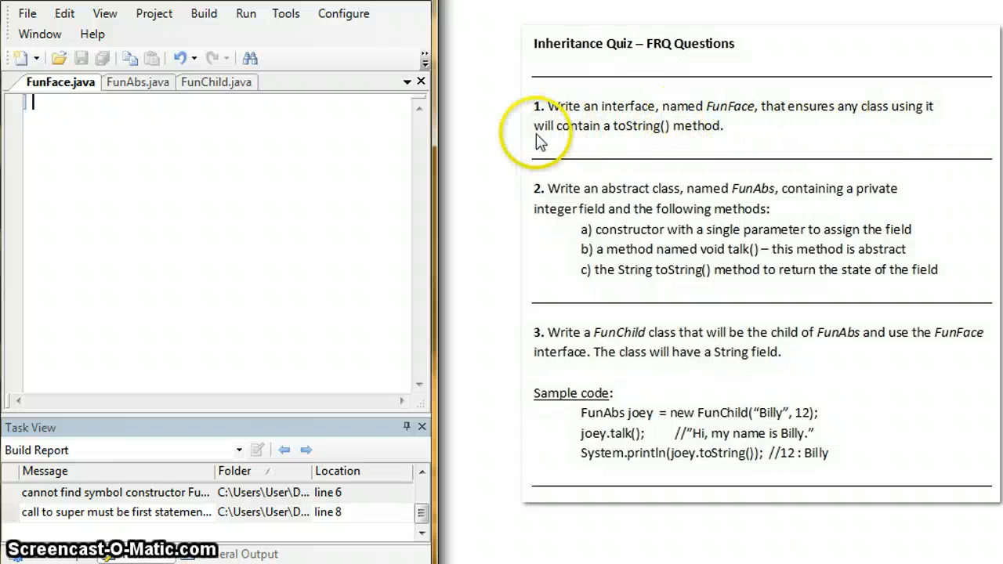
mouse_move(301, 138)
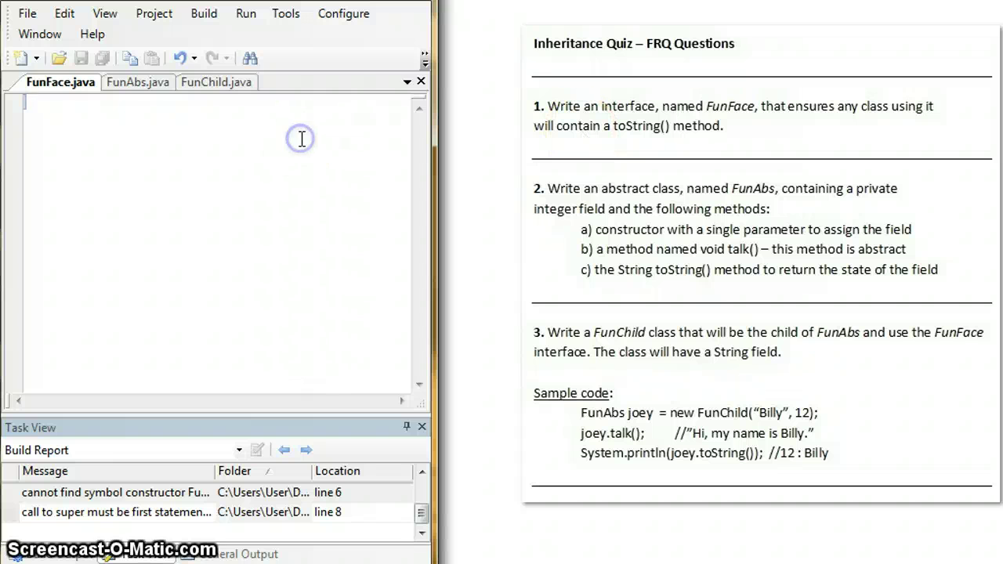
- Write 'public interface FunFace' declaring 'public String toString();'
text(public interface FunFace)
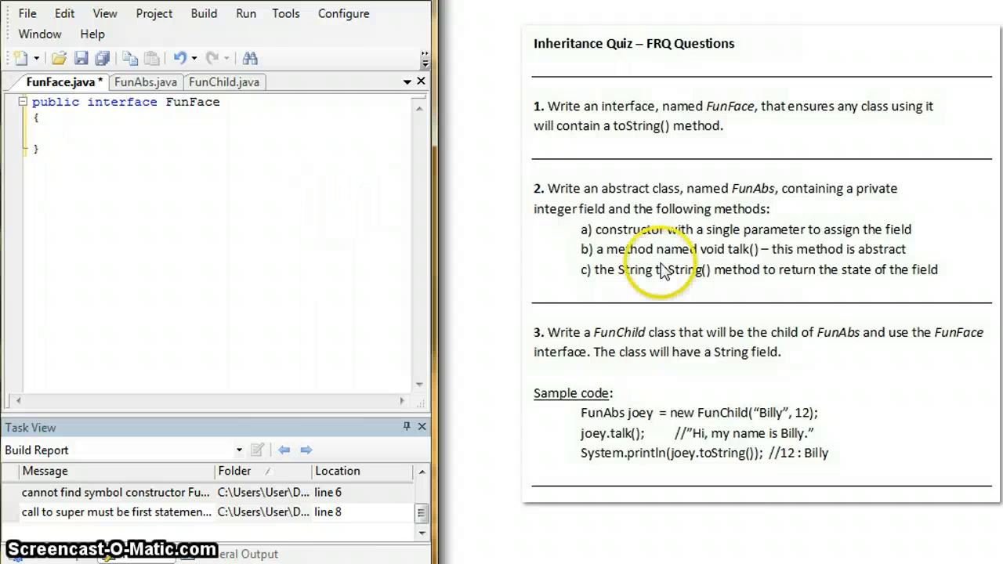
mouse_move(461, 96)
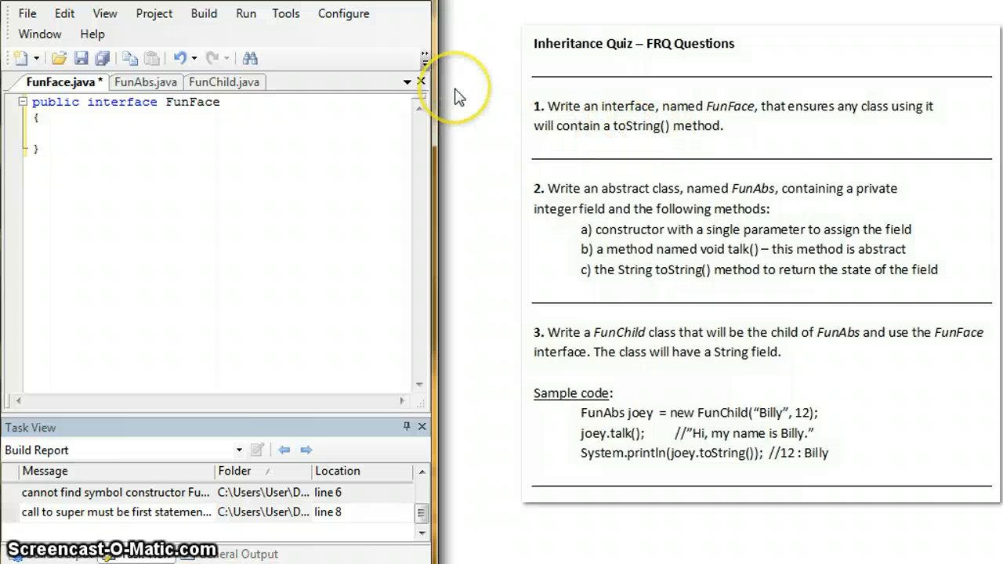
text(String toString();)
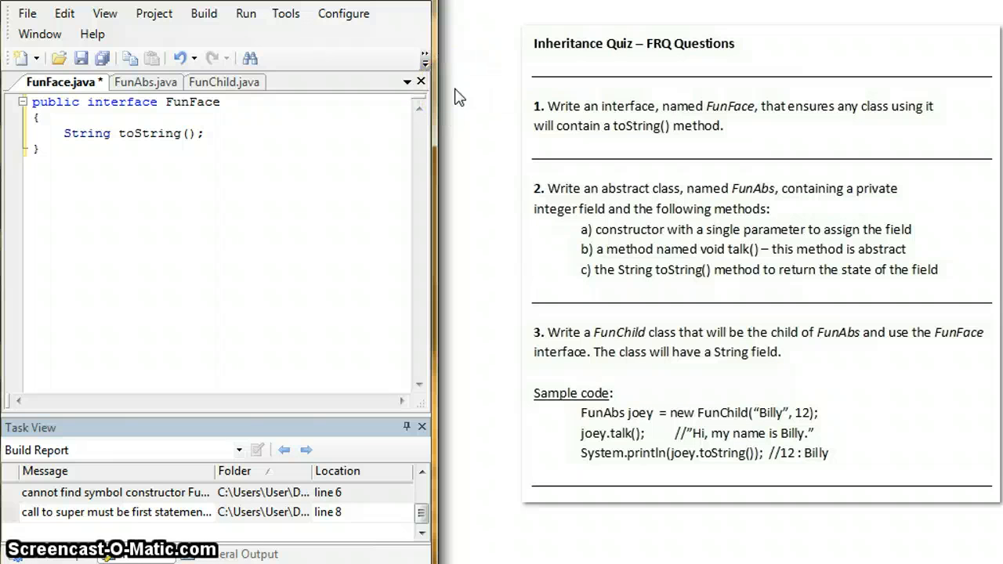
click(63, 133)
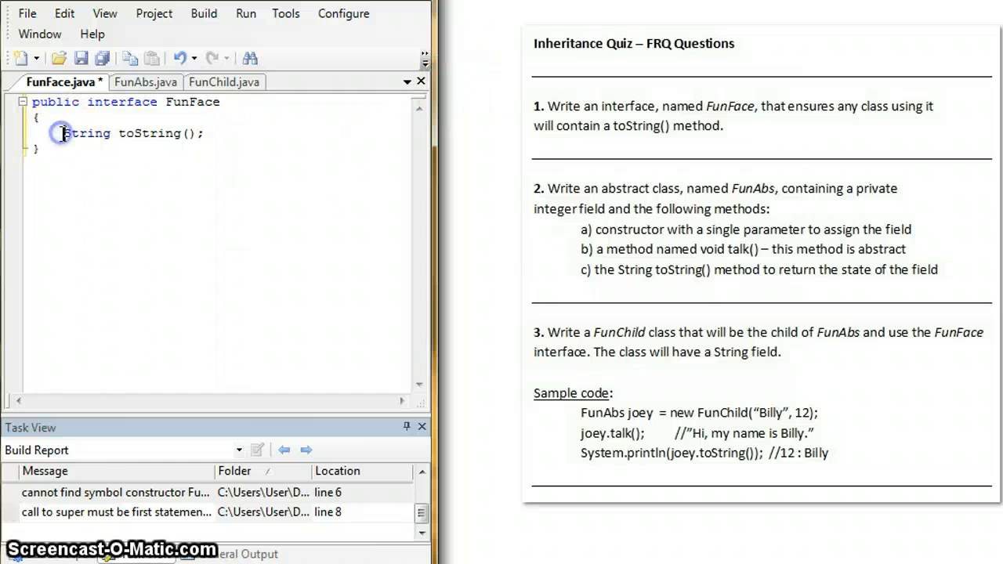
text(public)
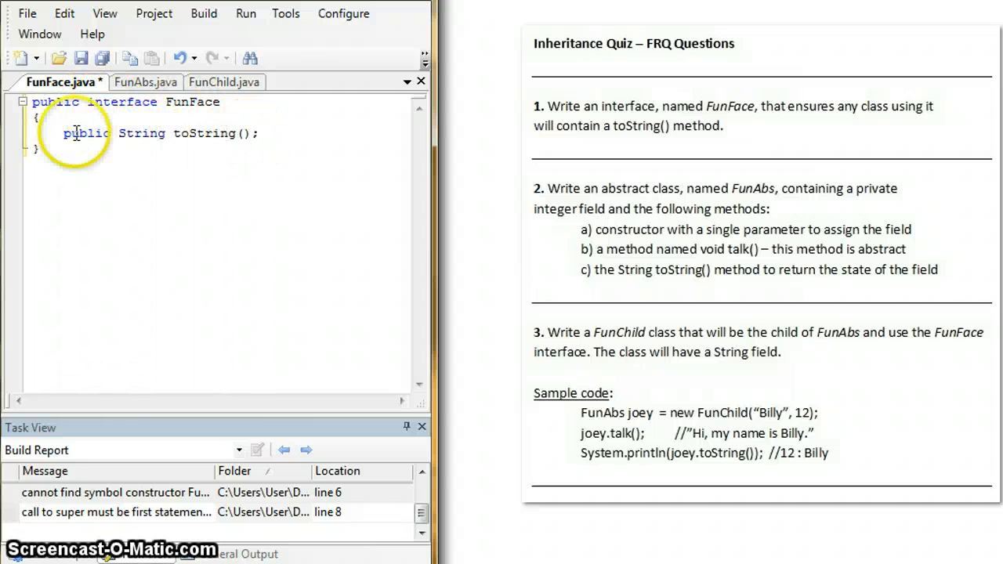
double_click(84, 132)
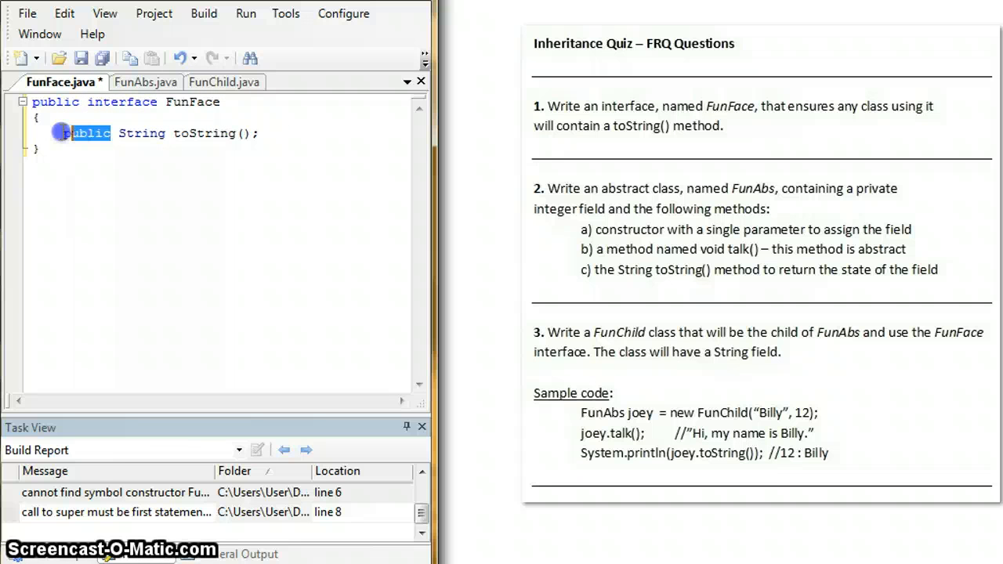
double_click(83, 133)
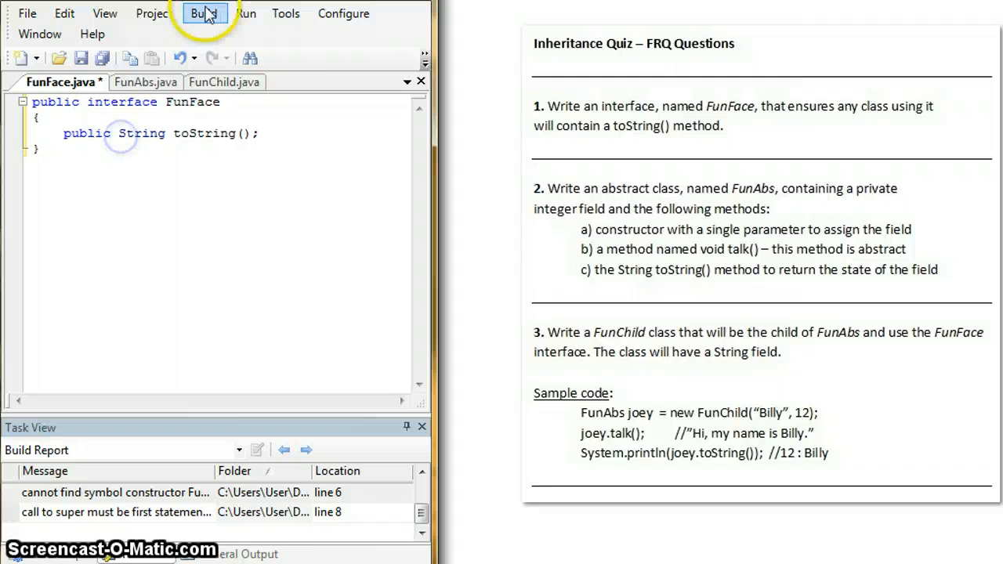
- Compile FunFace successfully and trim the declaration to 'String toString();'
click(204, 12)
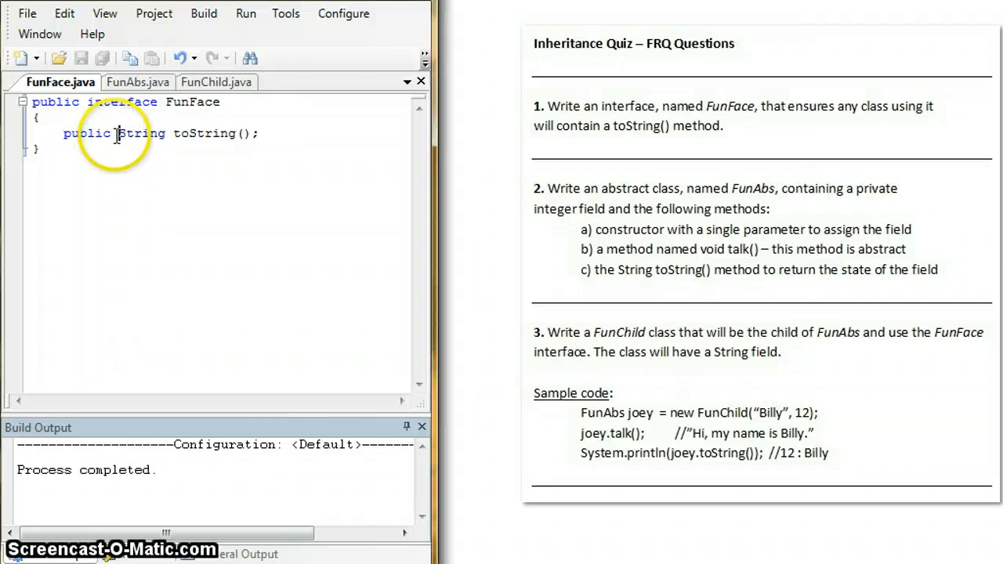
double_click(88, 133)
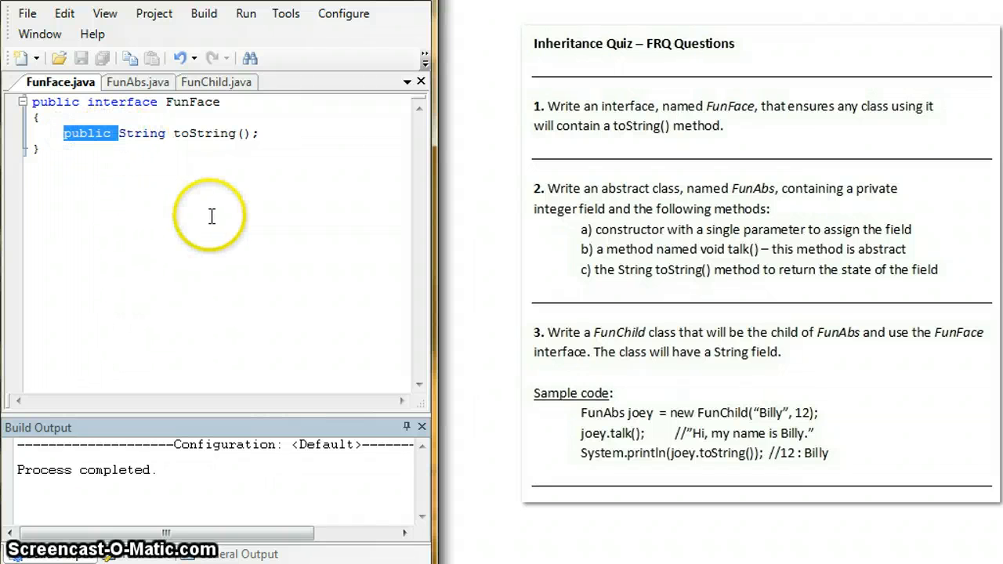
mouse_move(243, 181)
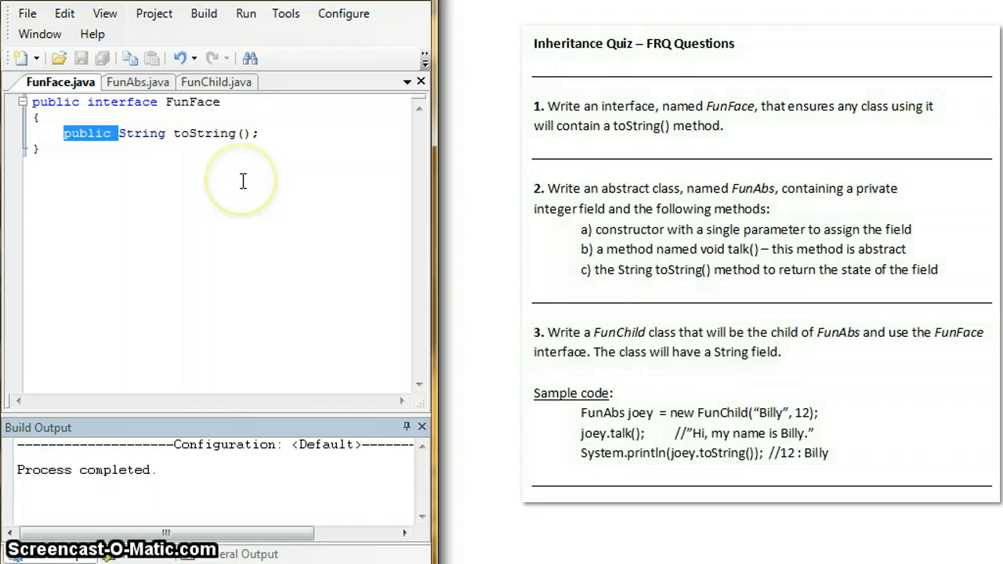
click(204, 13)
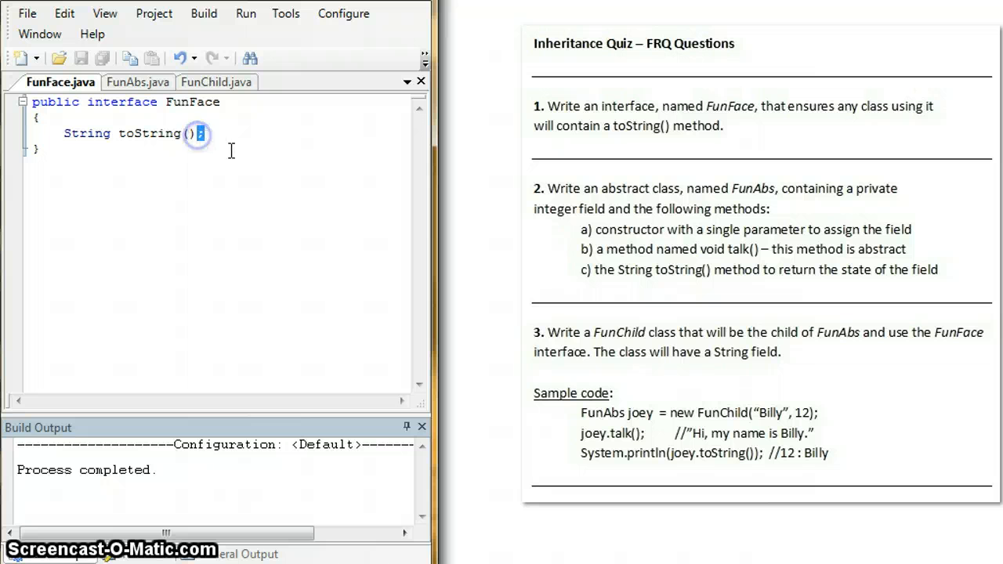
- Briefly demo then remove a toString() body, and move to the empty FunAbs.java
key(Backspace)
text(return "Charles";)
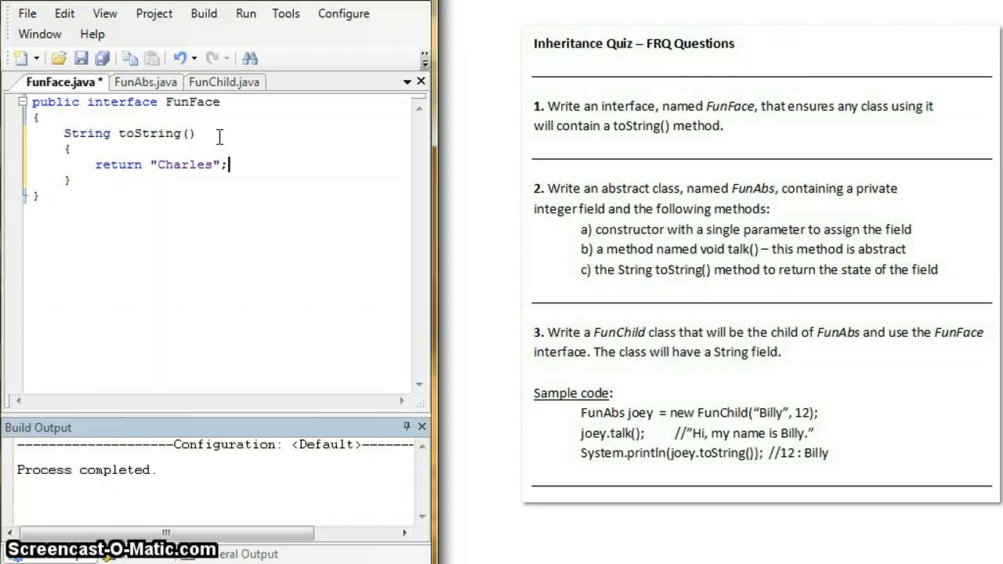
drag(66, 149, 228, 181)
text(;)
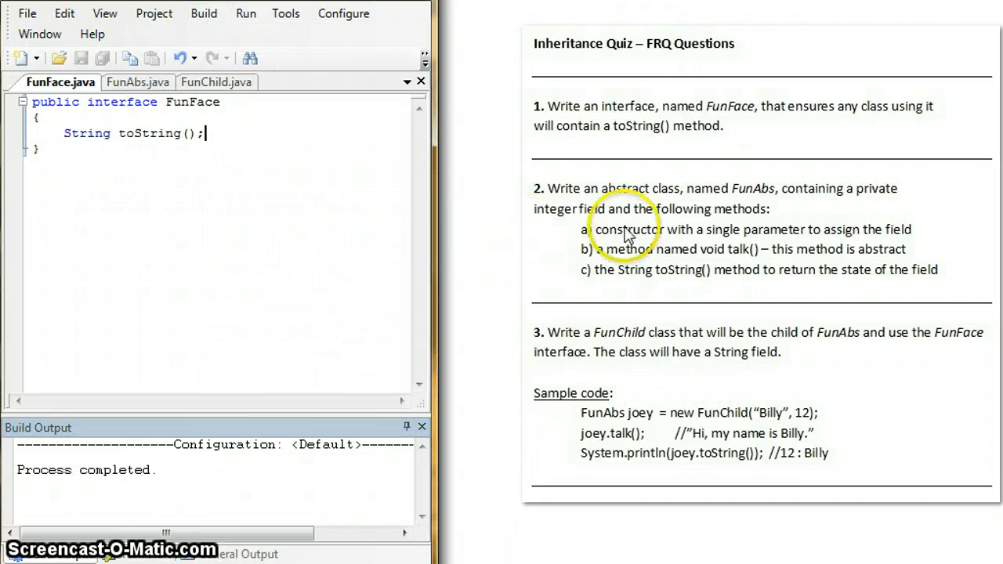
click(137, 82)
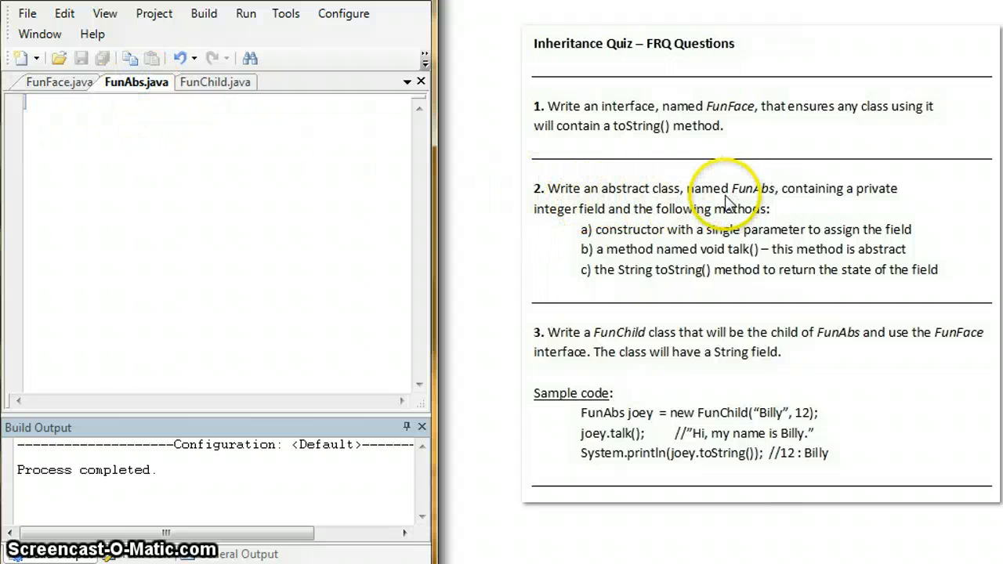
mouse_move(577, 232)
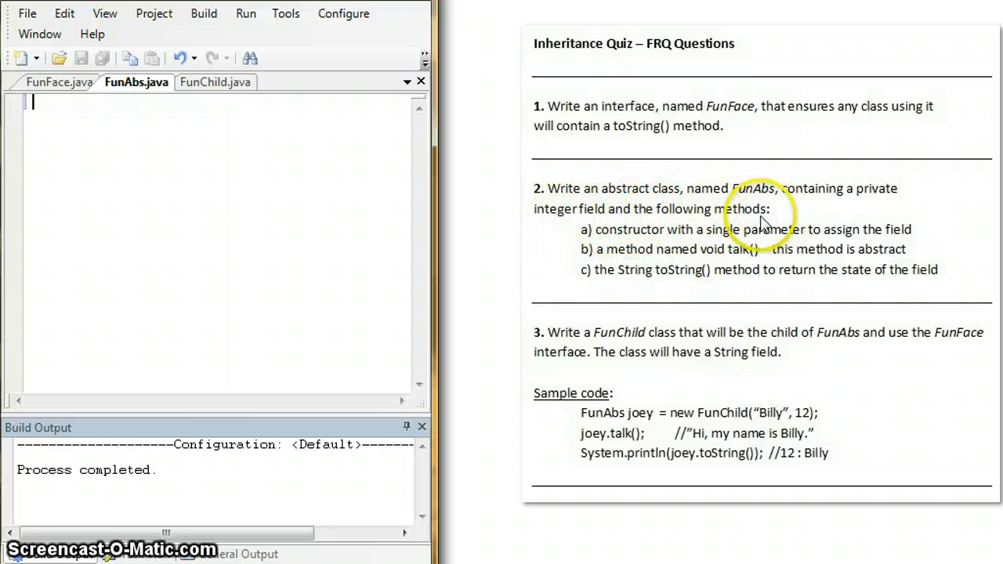
mouse_move(525, 211)
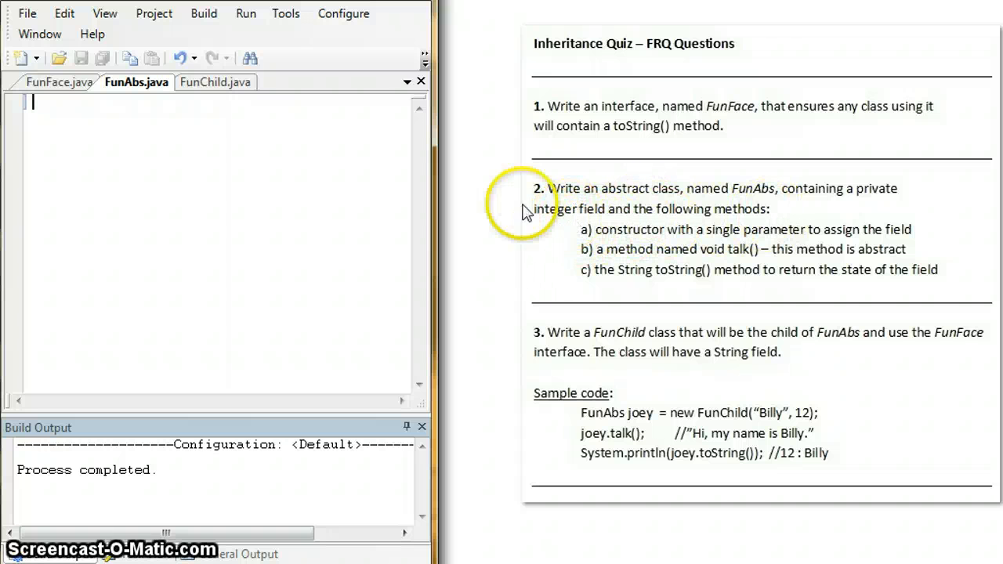
- Declare 'public abstract class FunAbs {' with a 'private int num;' field
text(publ)
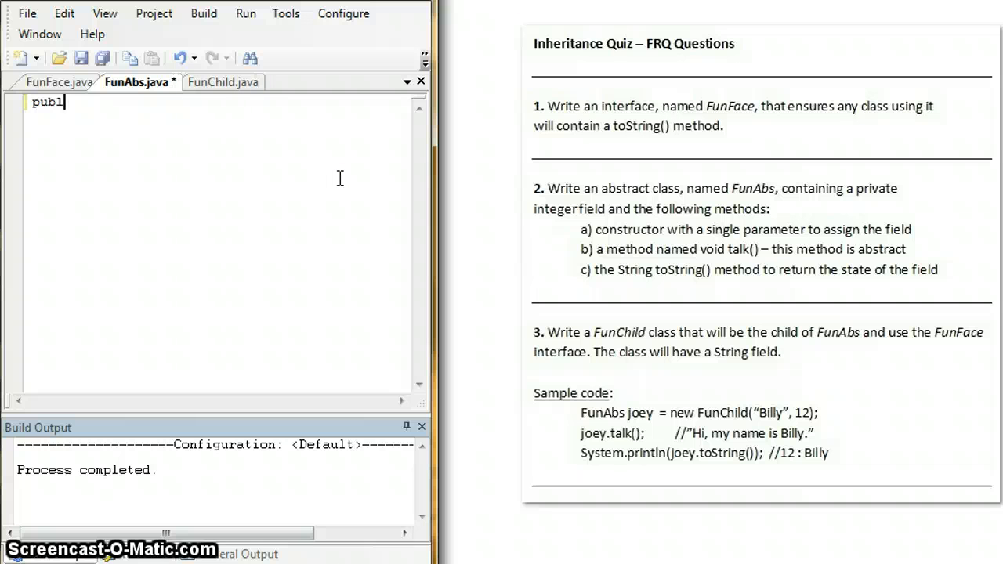
text(ic)
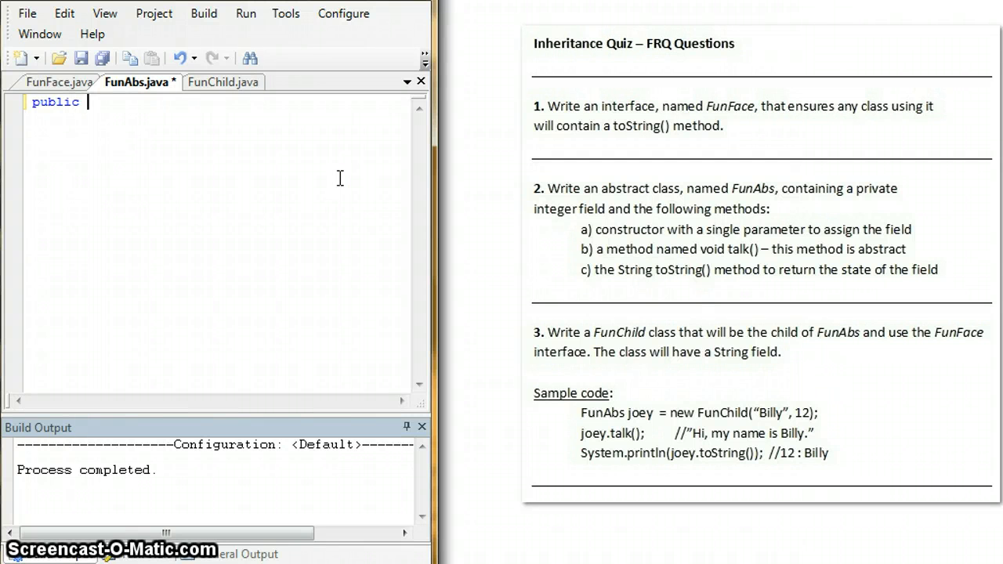
text(abstract class)
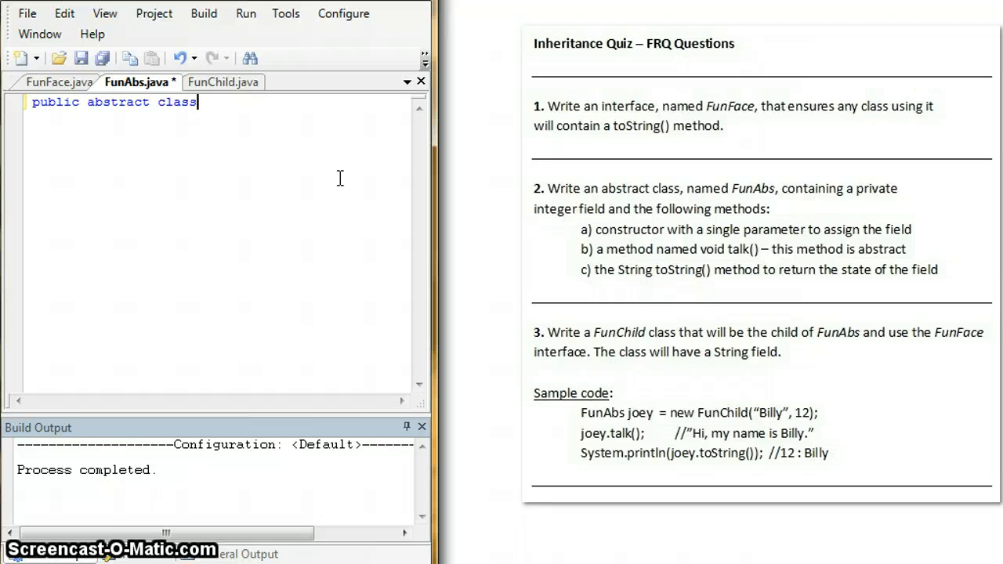
text(FunAbs)
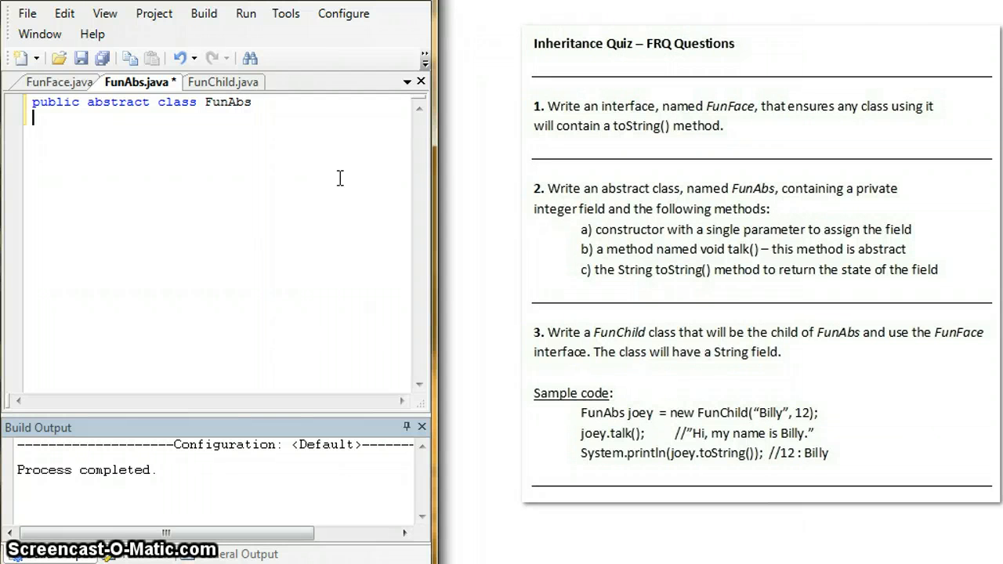
text({)
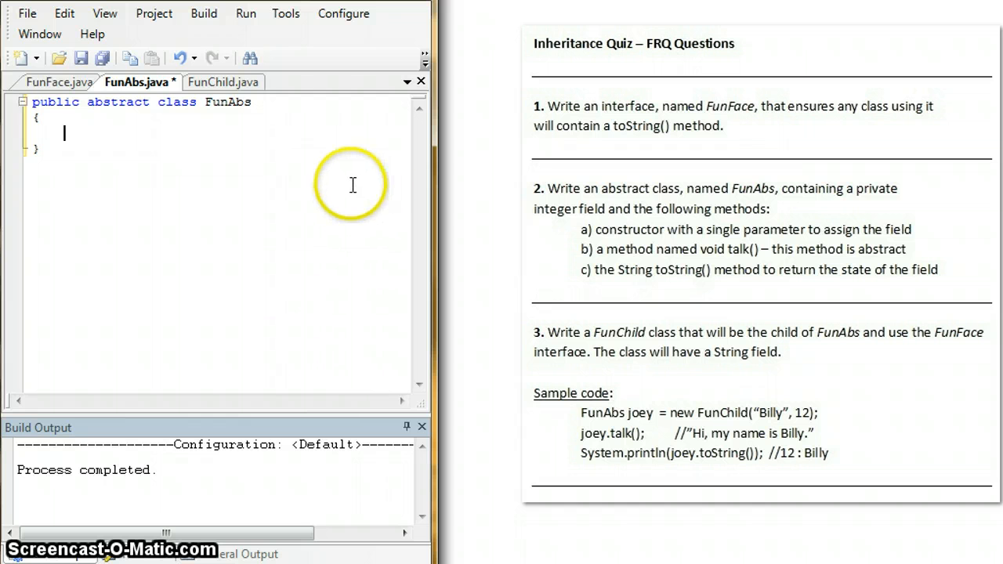
text(private int)
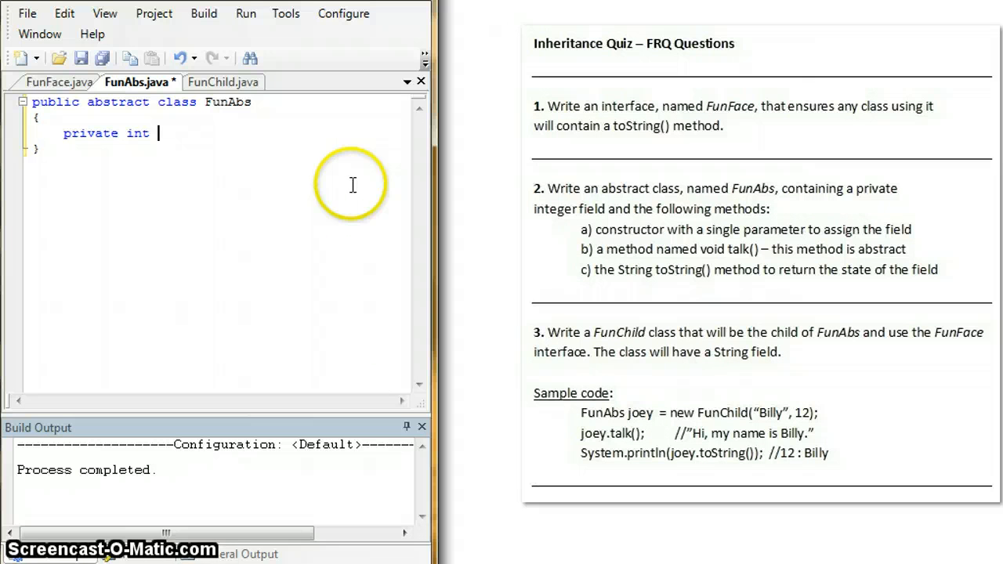
text(num;)
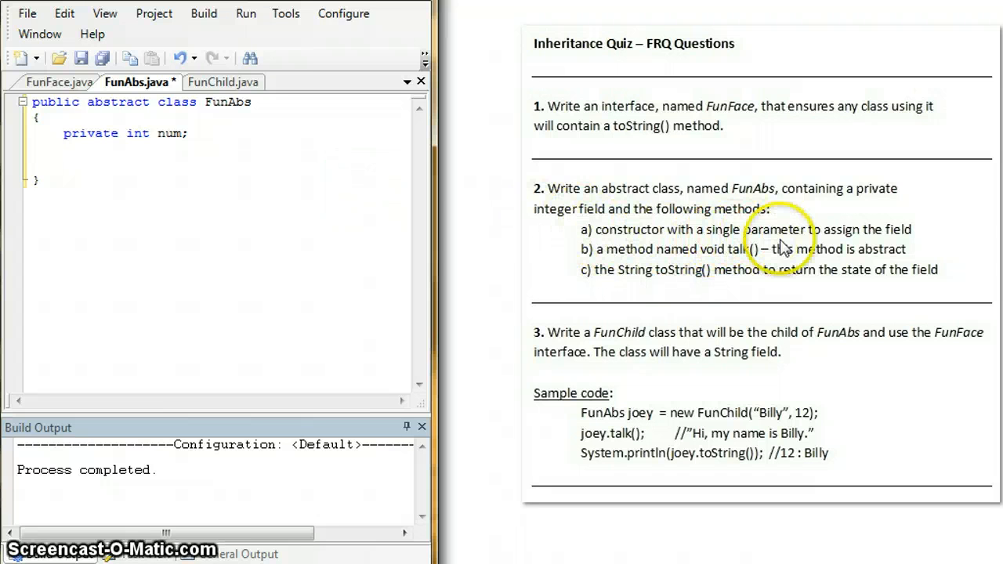
- Add the constructor header 'public FunAbs(int a)' beneath the num field
click(126, 165)
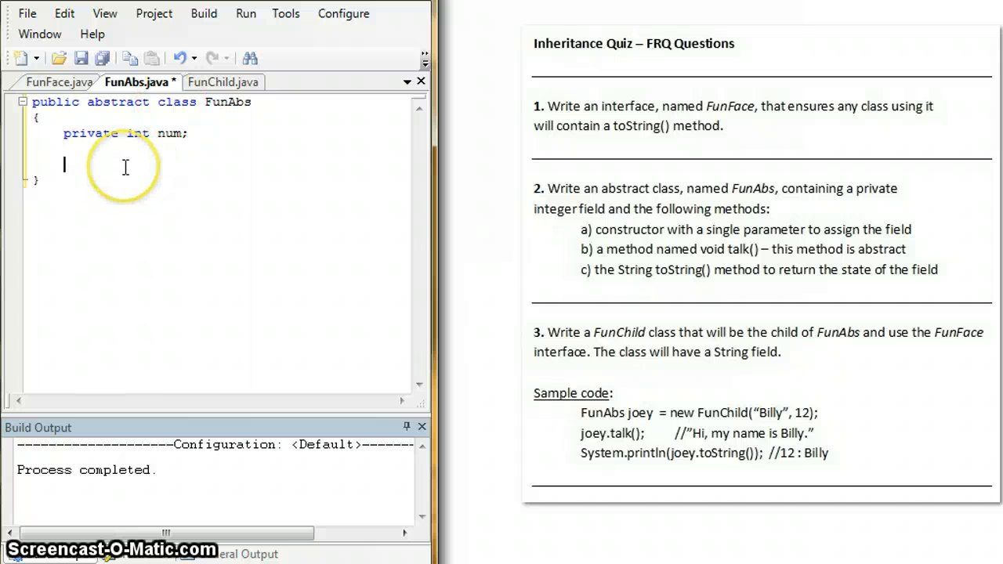
text(public FunAbs()
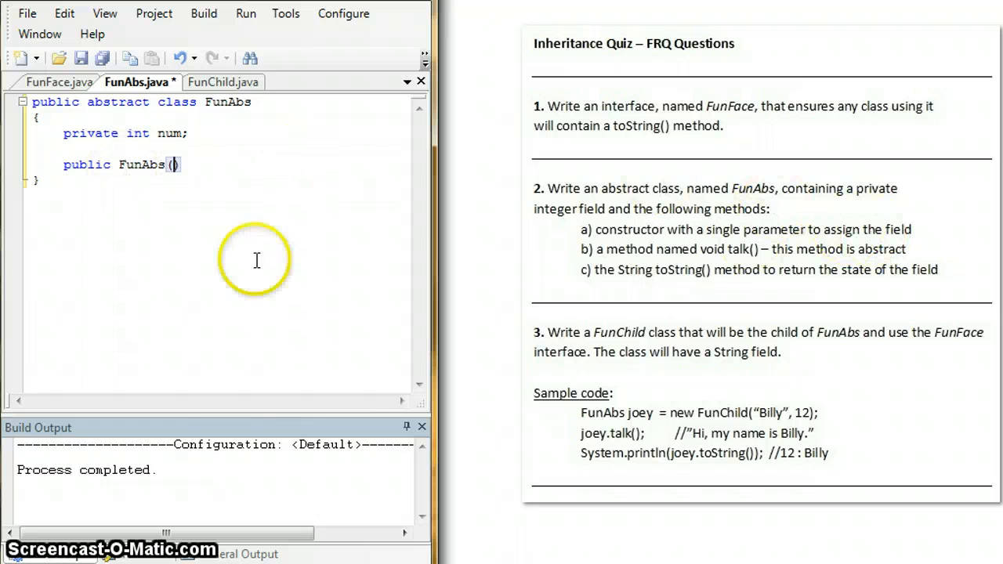
text(int a)
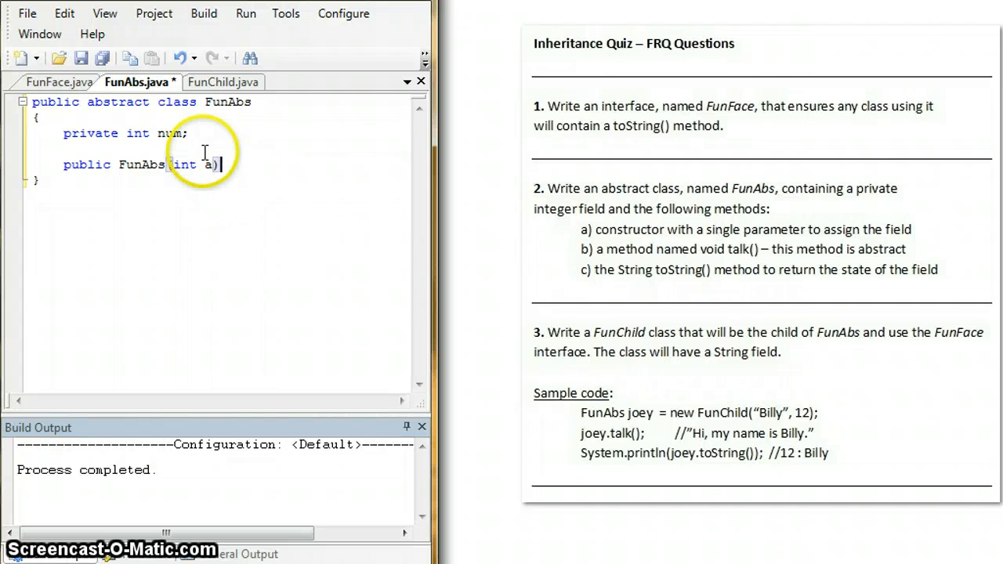
mouse_move(248, 165)
text(num = a;)
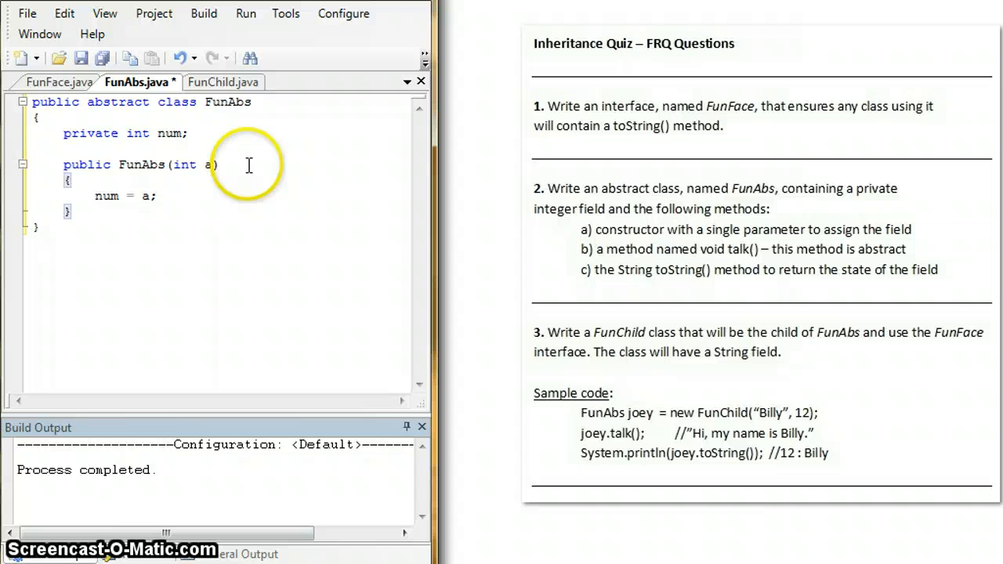
mouse_move(593, 258)
text(public ab)
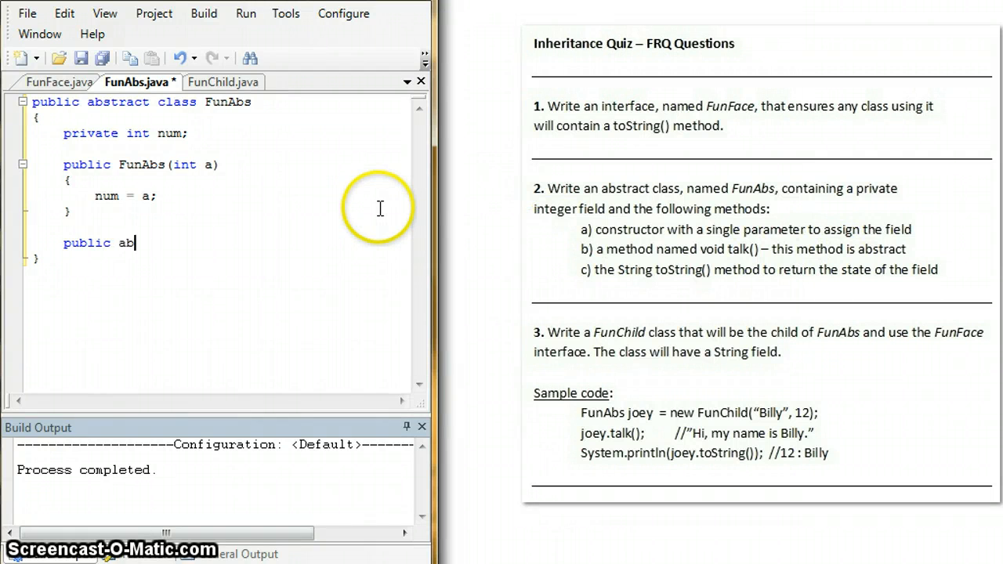
- Add 'public abstract void talk();' and 'public String toString()' returning "" + num
text(stract void talk)
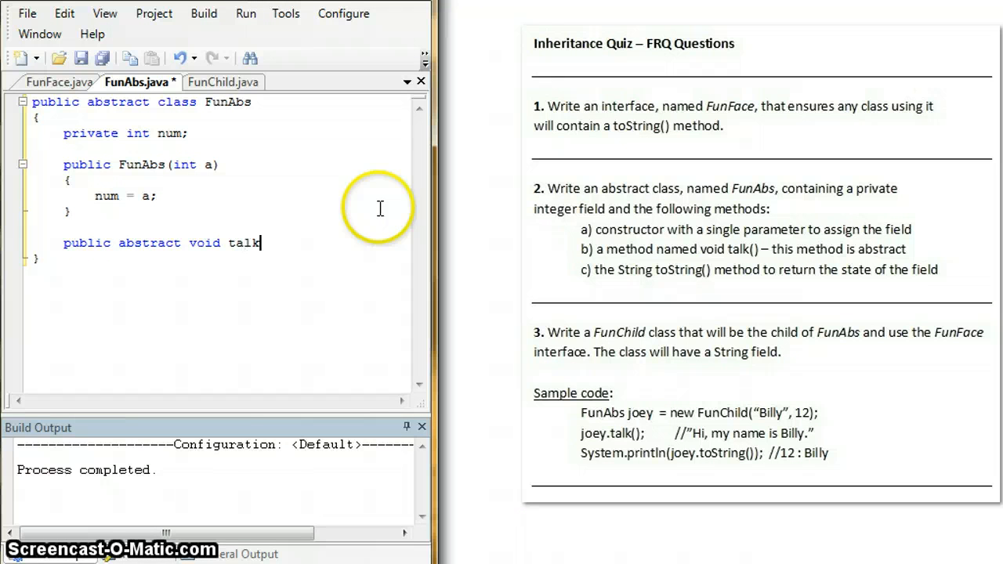
text(();)
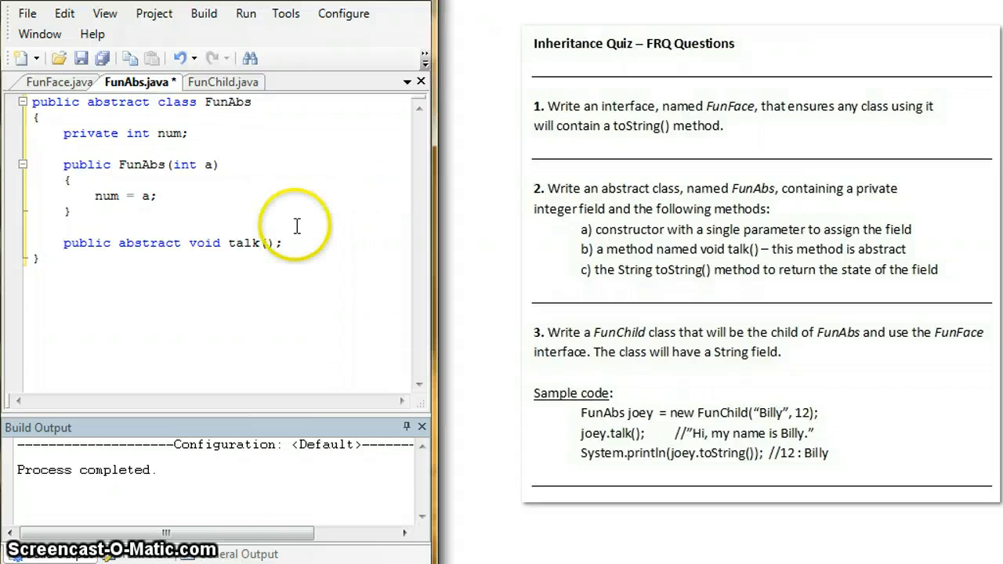
click(279, 243)
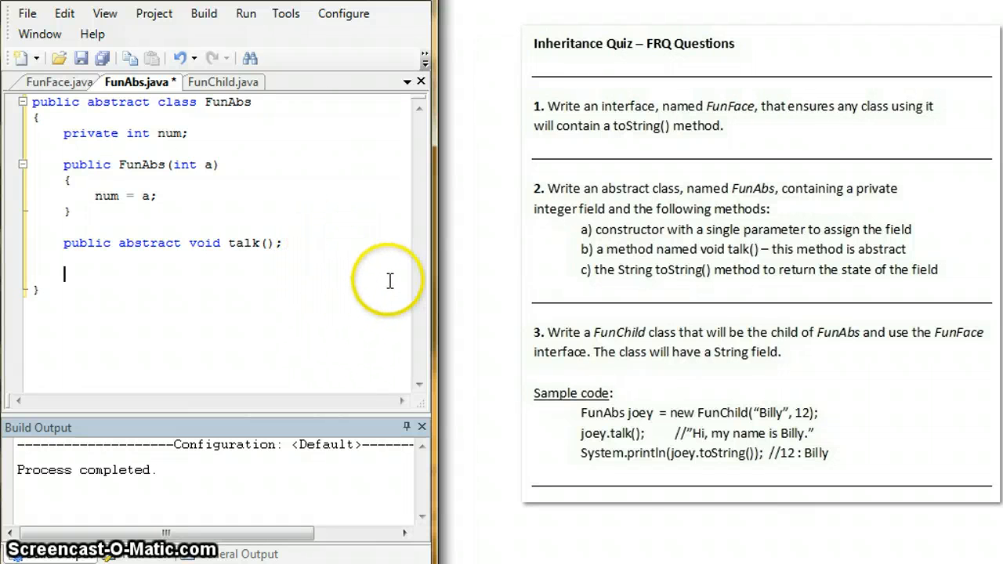
mouse_move(698, 288)
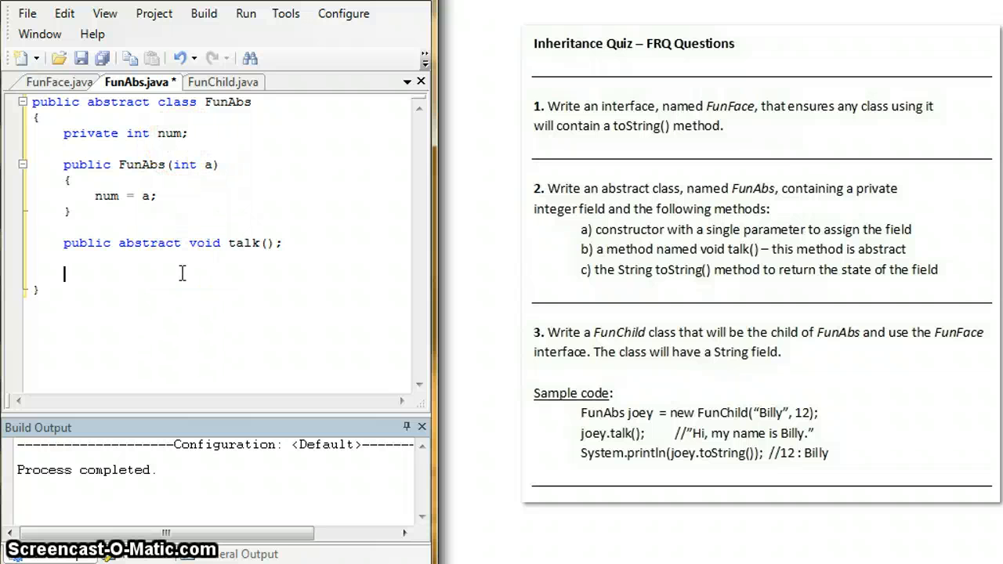
text(public String toStri)
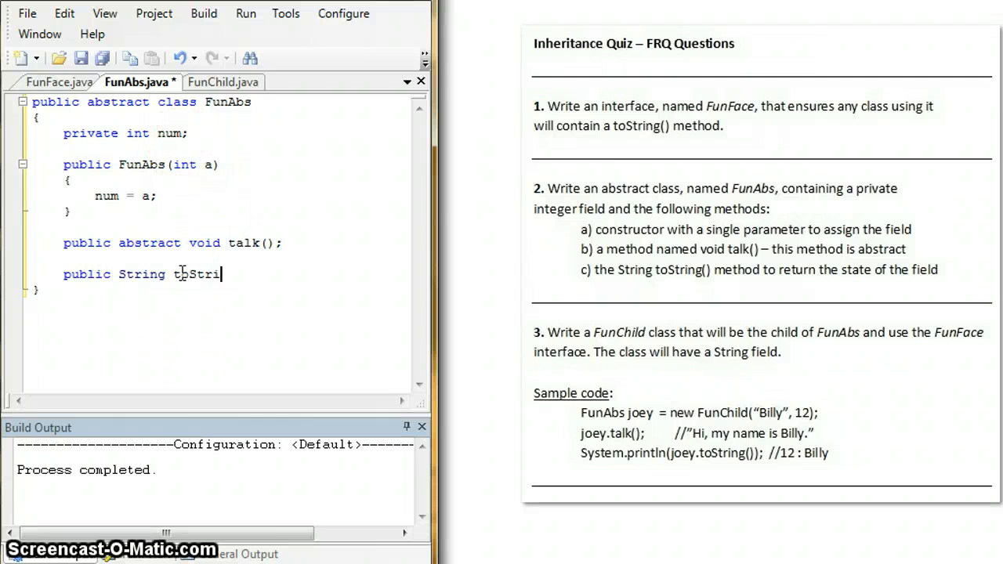
text(ng())
text(return)
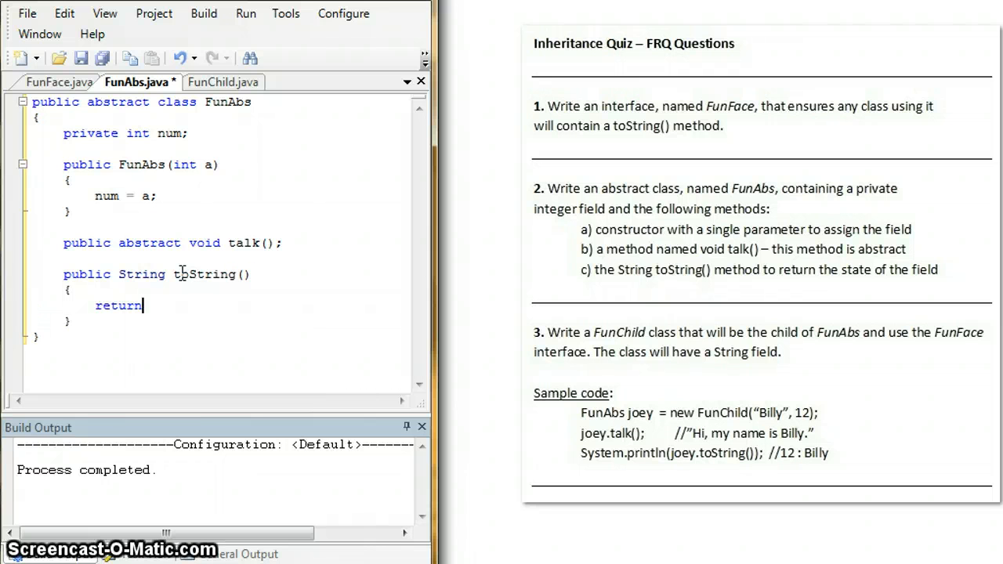
text("" + num;)
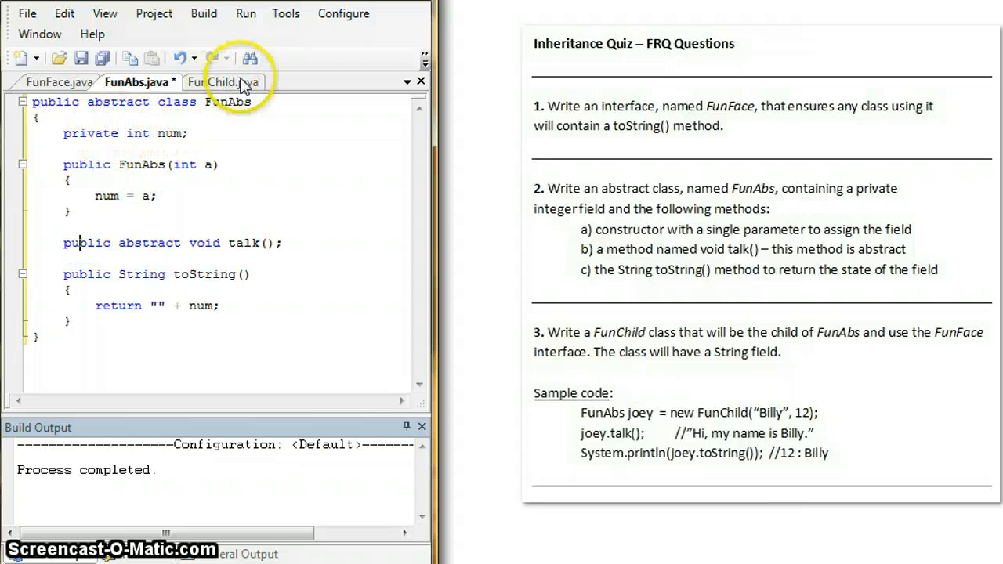
- Review FunFace and FunAbs, then move to the empty FunChild.java file
click(57, 82)
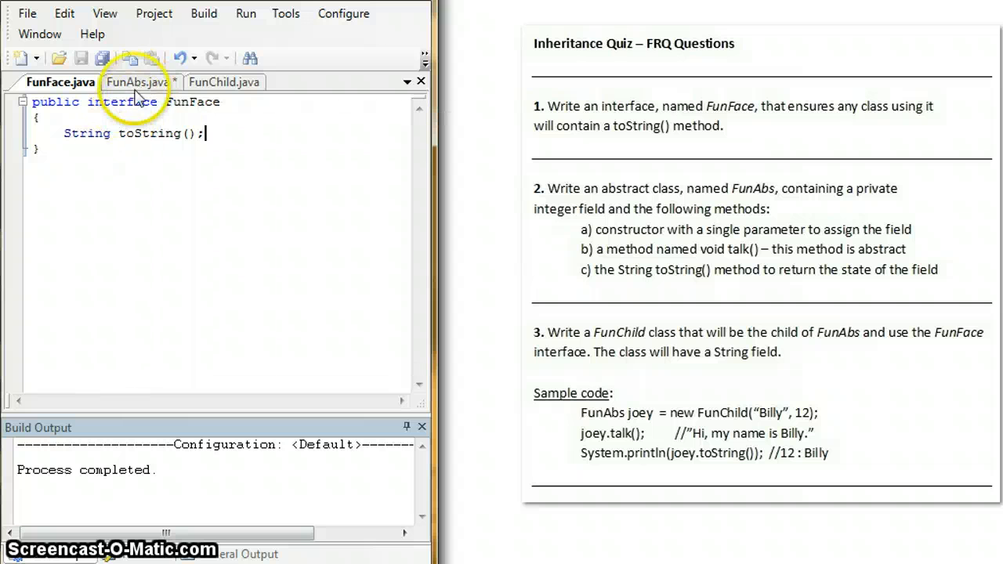
click(138, 82)
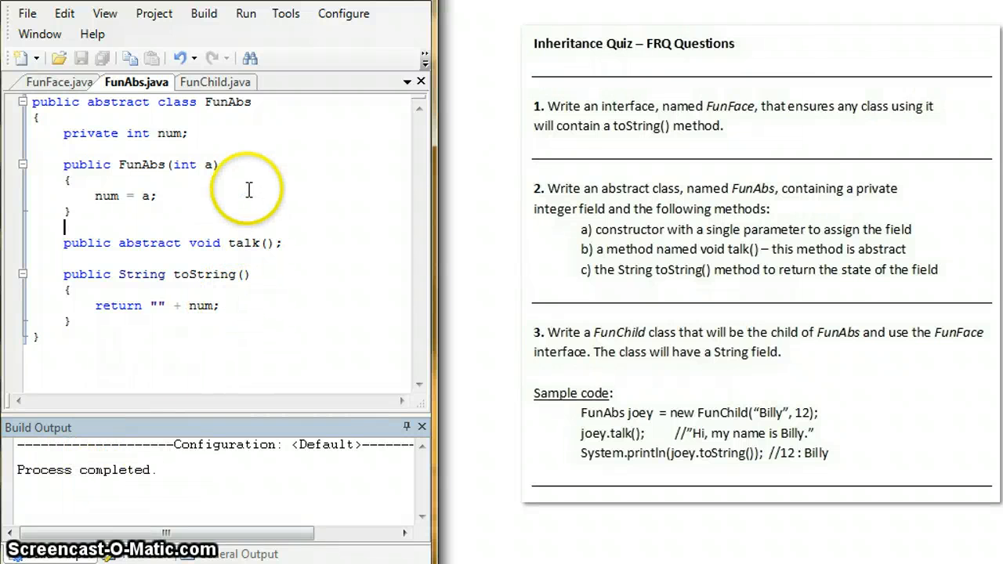
click(213, 82)
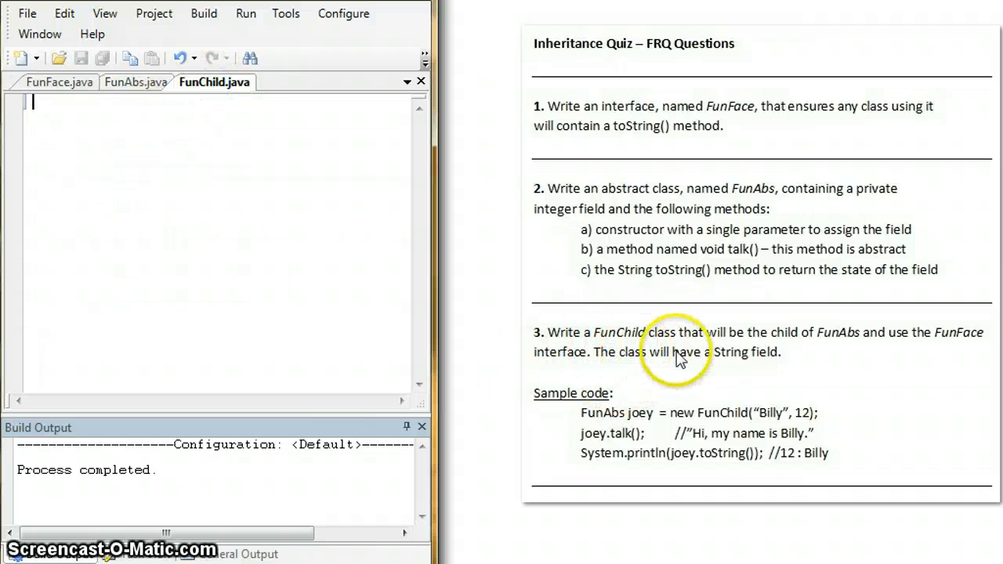
mouse_move(959, 357)
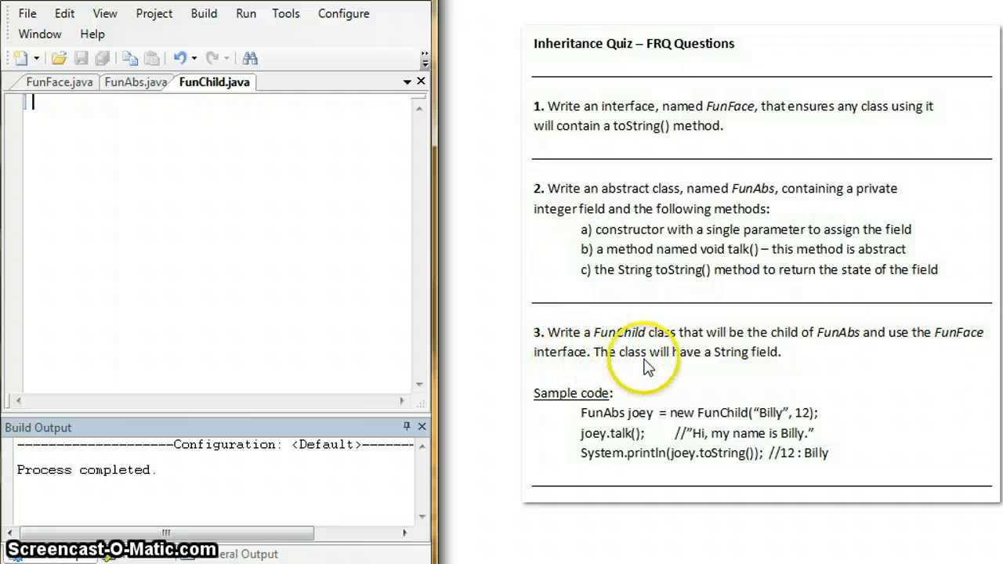
mouse_move(323, 160)
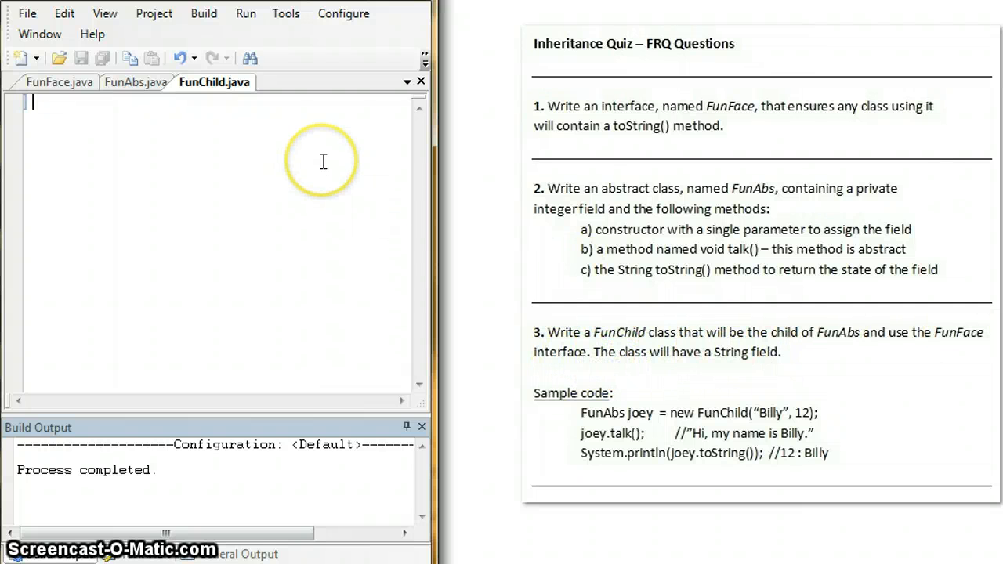
- Declare 'public class FunChild extends FunAbs implements FunFace'
text(public class)
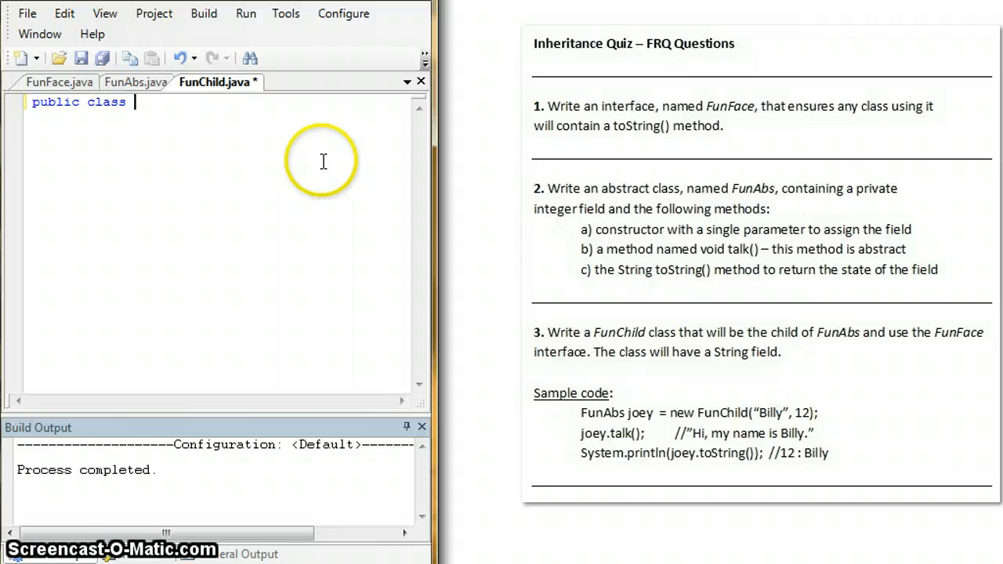
mouse_move(323, 162)
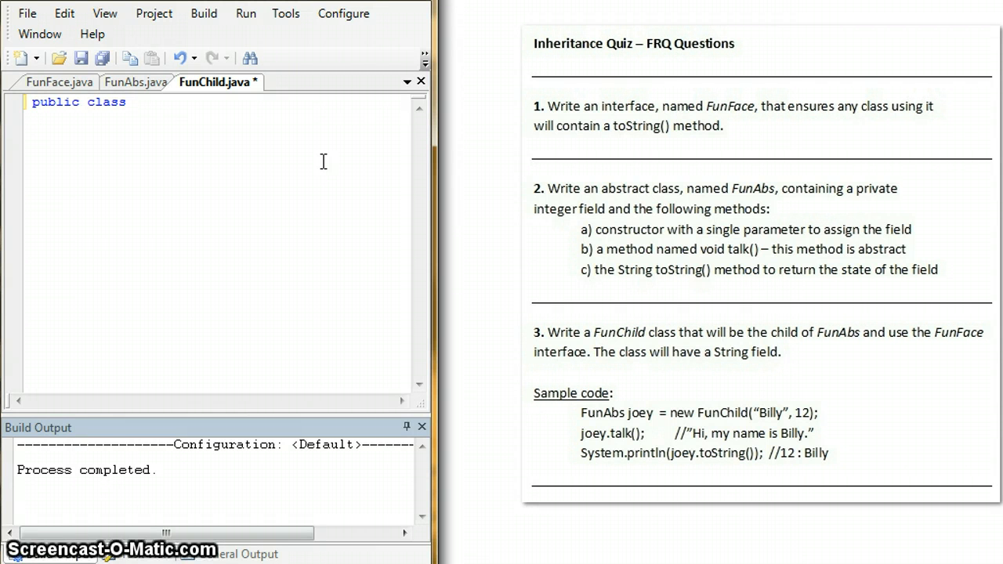
text(FunChild)
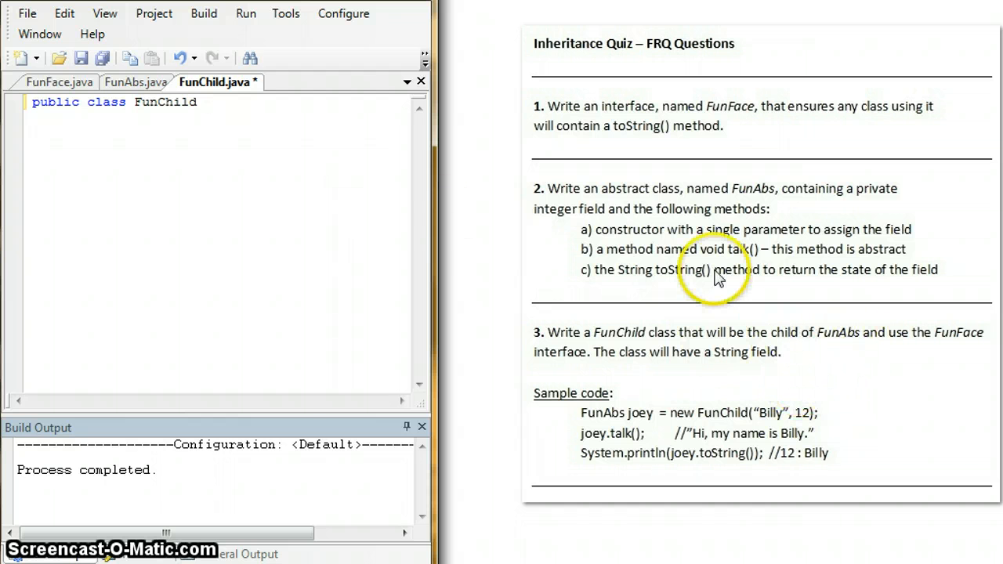
text(extends)
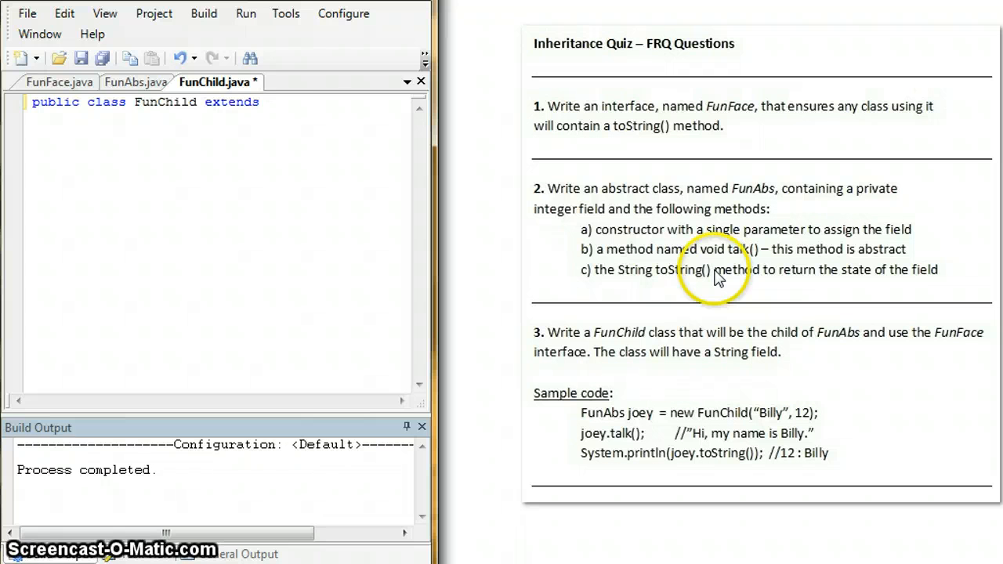
text(FunAbs)
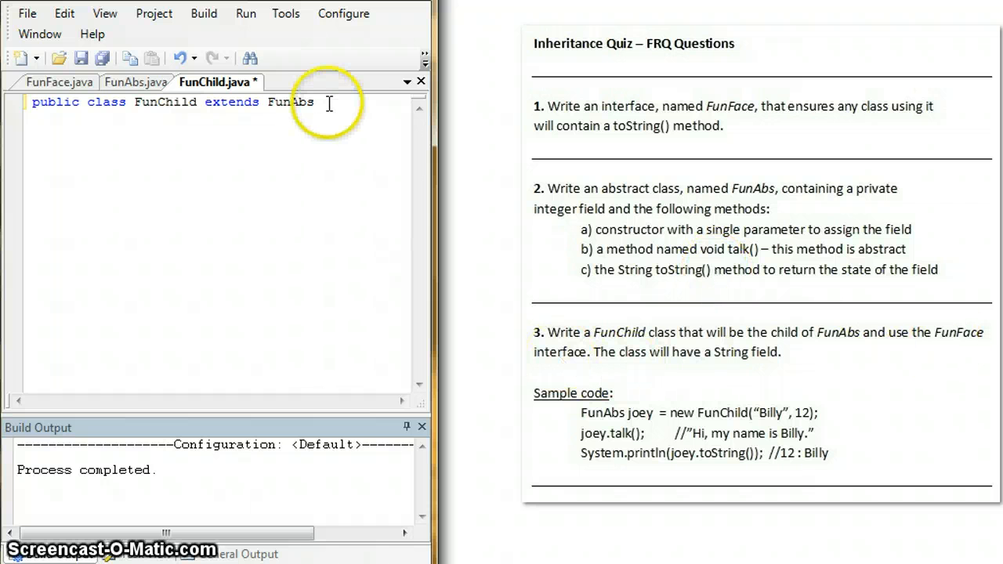
text(implements)
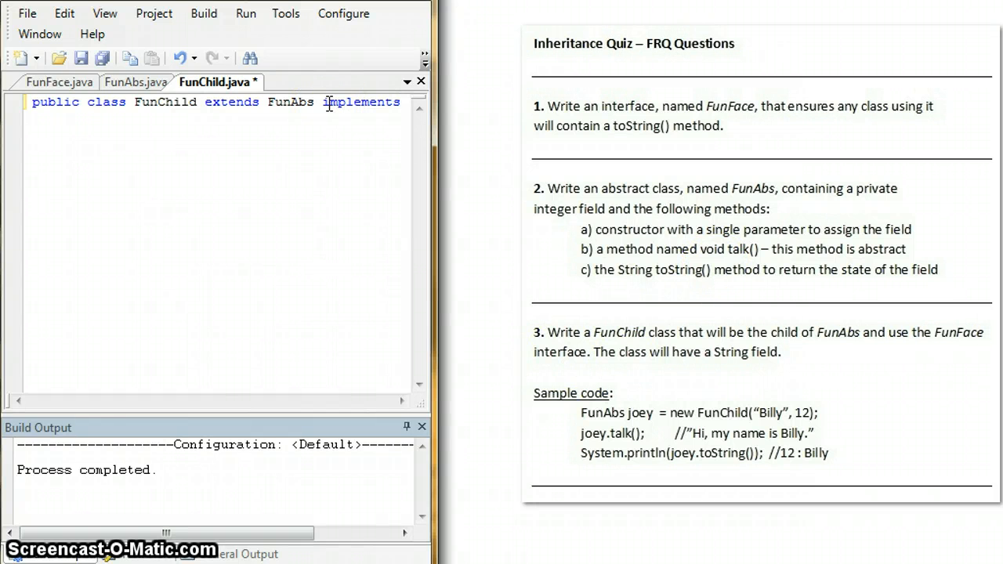
text(FunFace)
click(216, 118)
text({)
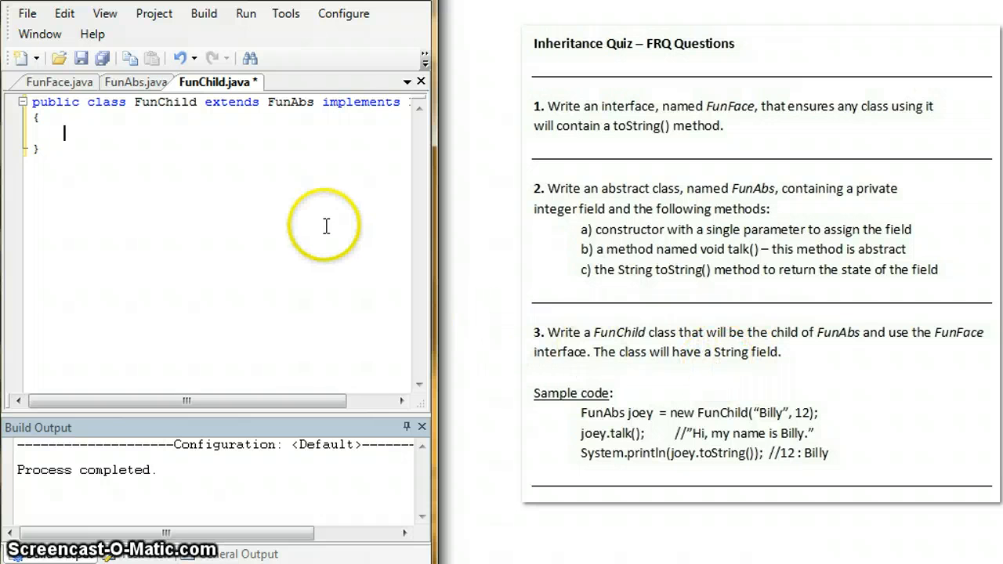
- Give FunChild a 'private String n;' field
text(private String)
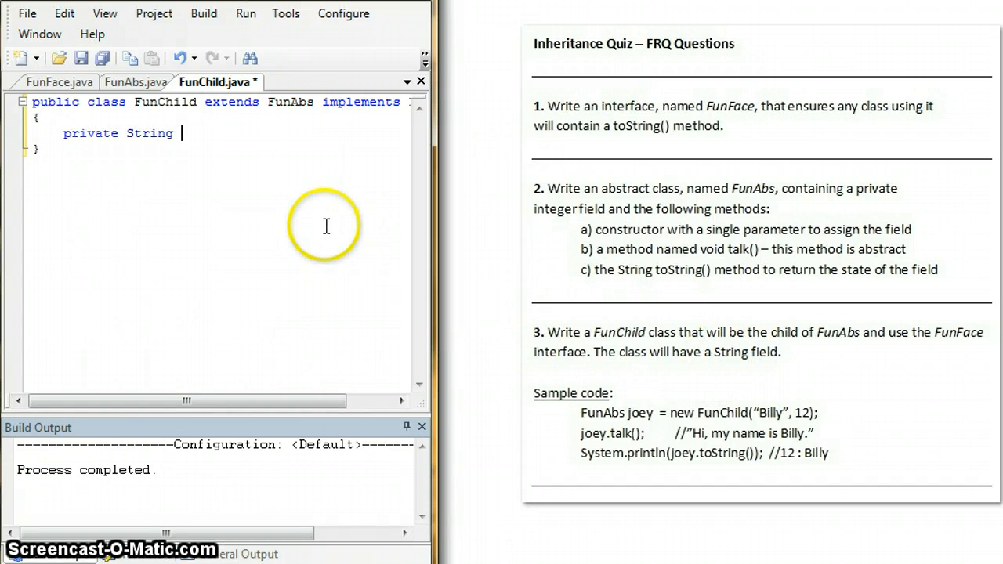
text(n;)
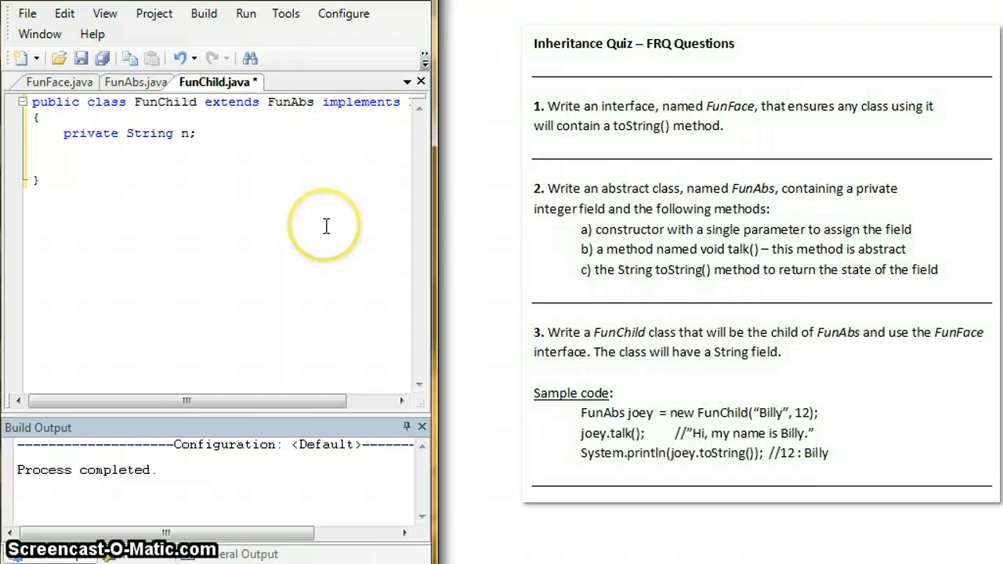
mouse_move(586, 222)
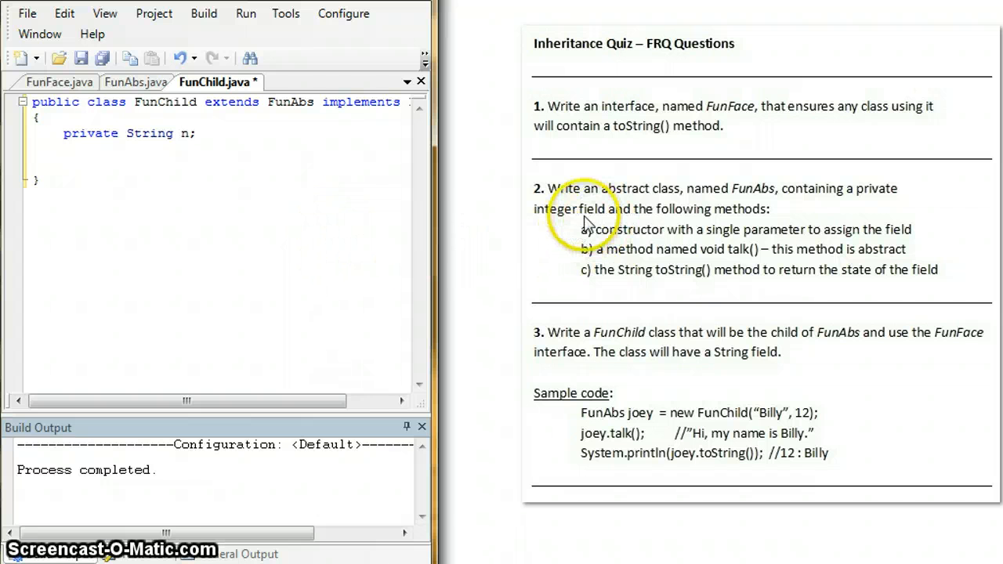
mouse_move(796, 279)
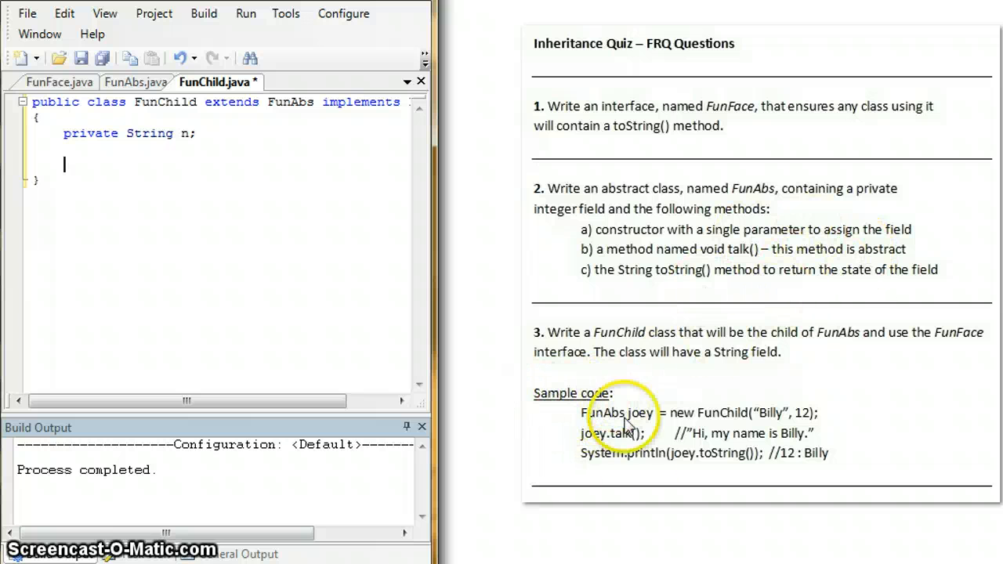
mouse_move(724, 545)
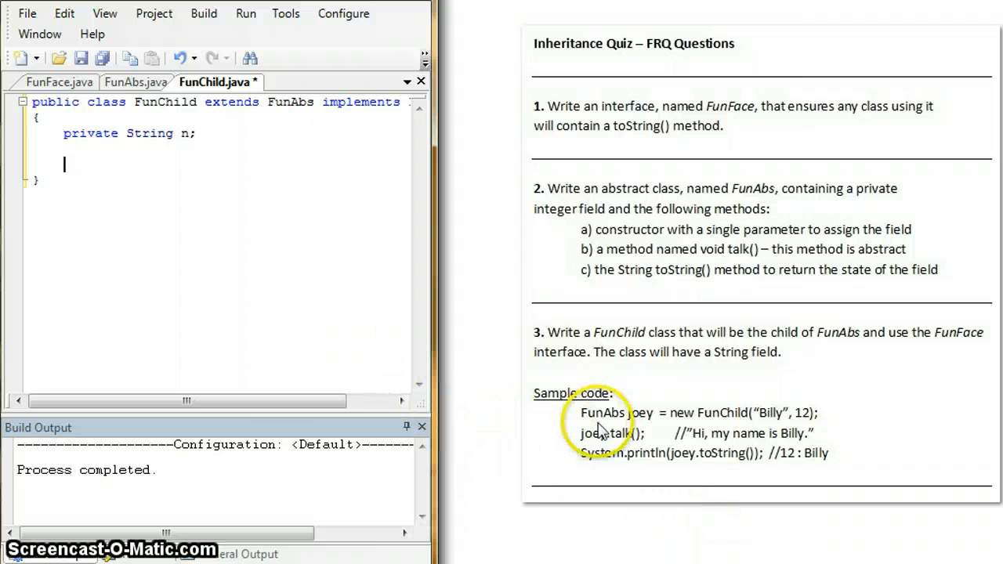
mouse_move(709, 436)
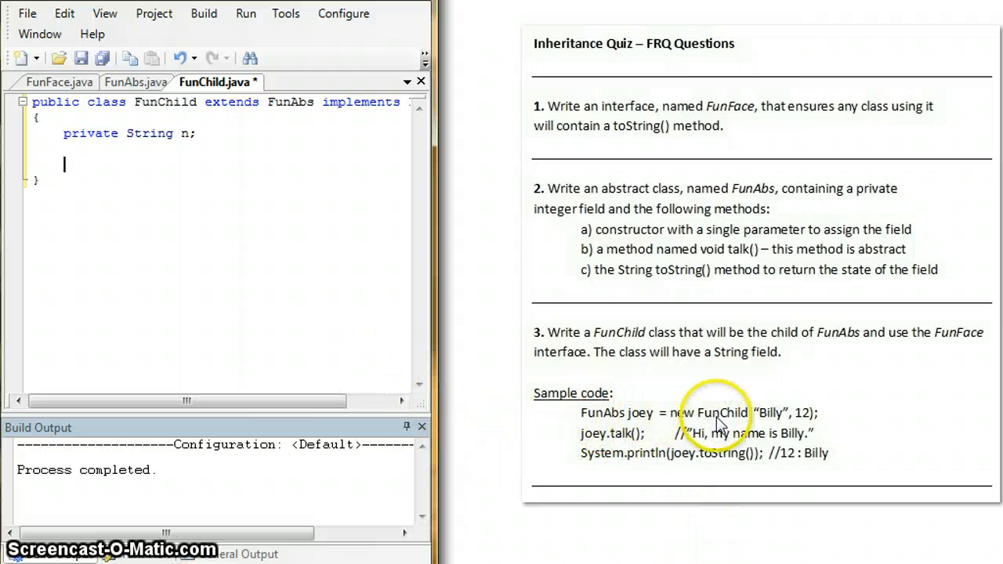
mouse_move(595, 404)
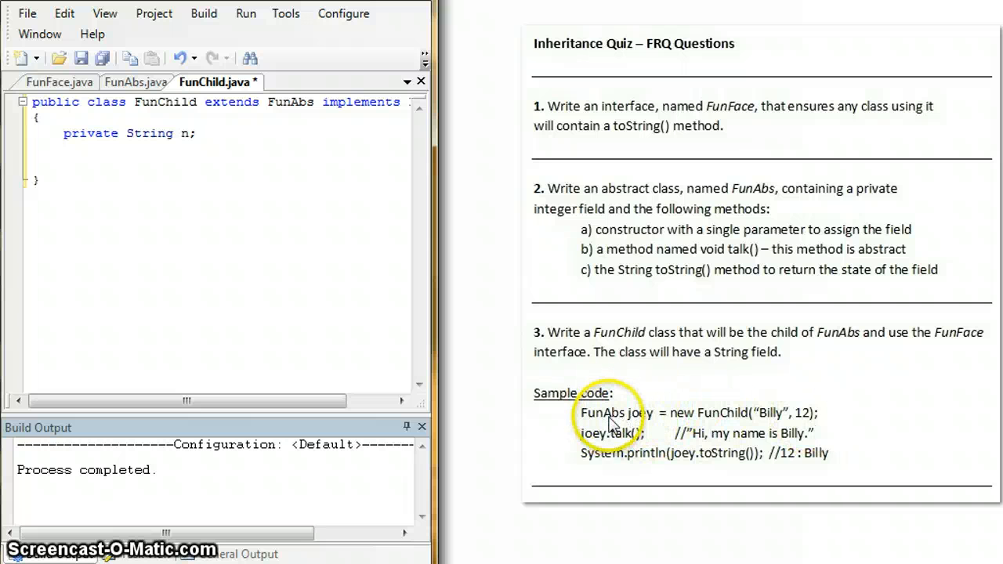
mouse_move(502, 364)
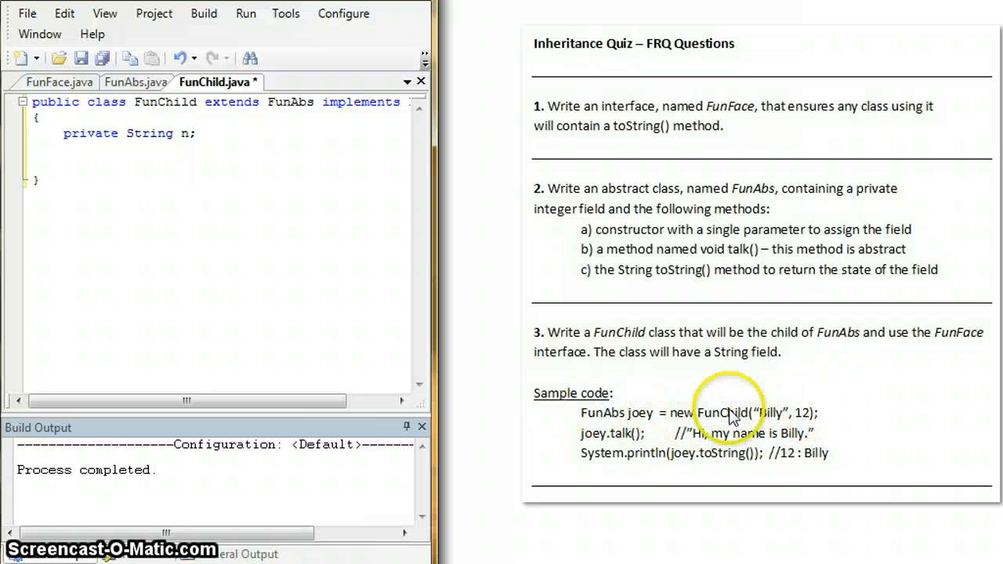
text(pu)
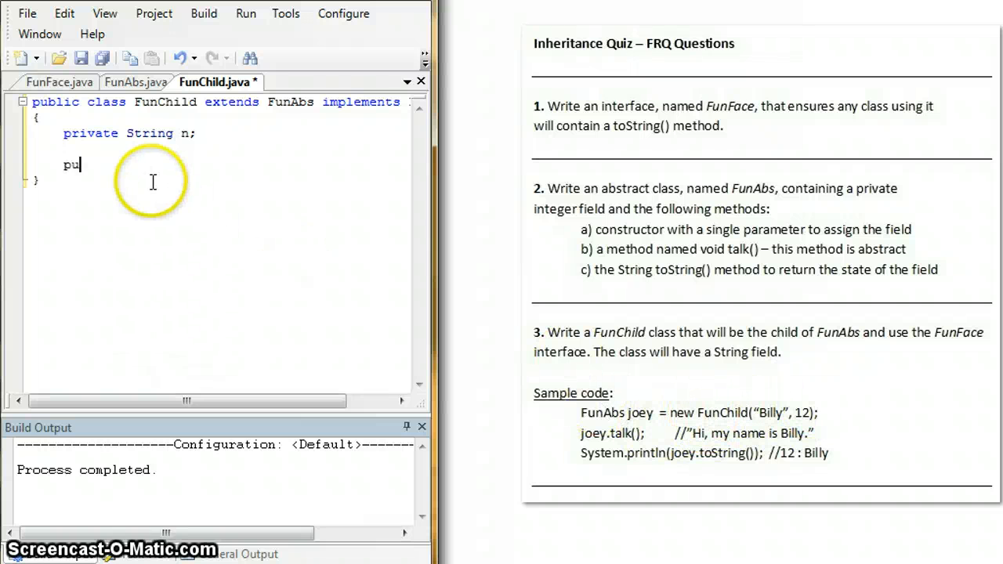
- Write the constructor header 'public FunChild(String name, int num)'
text(blic FunChild)
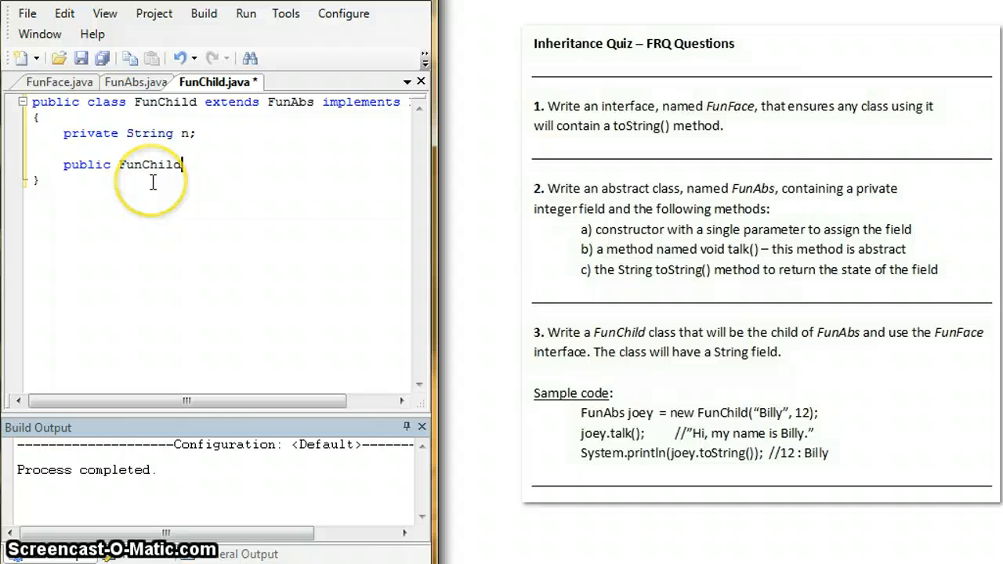
text(())
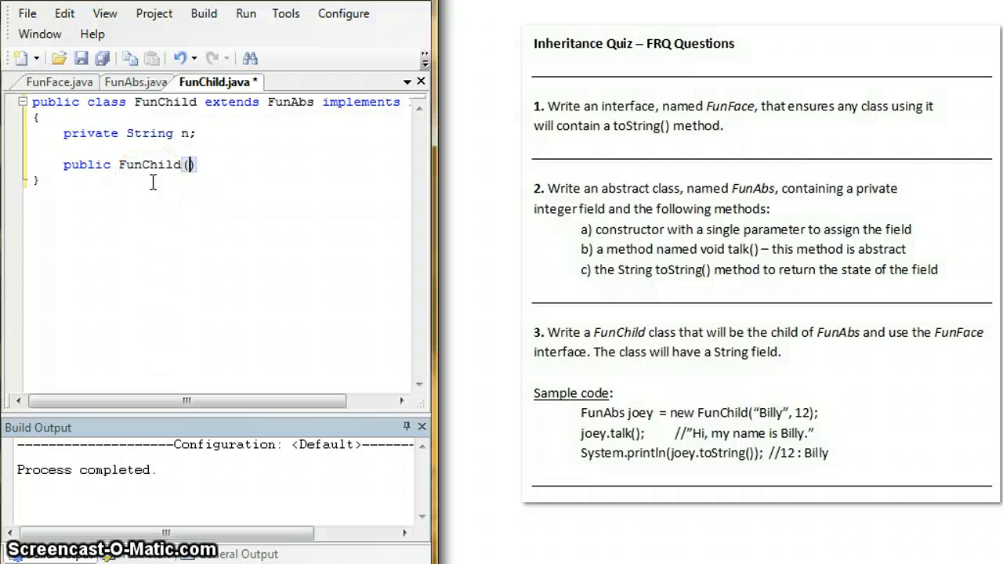
text(ST)
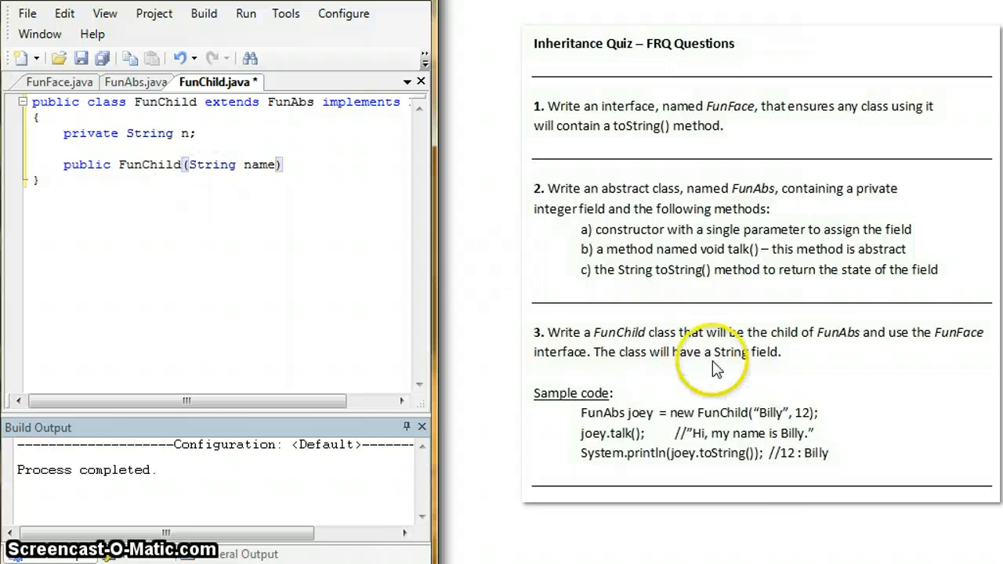
text(, int)
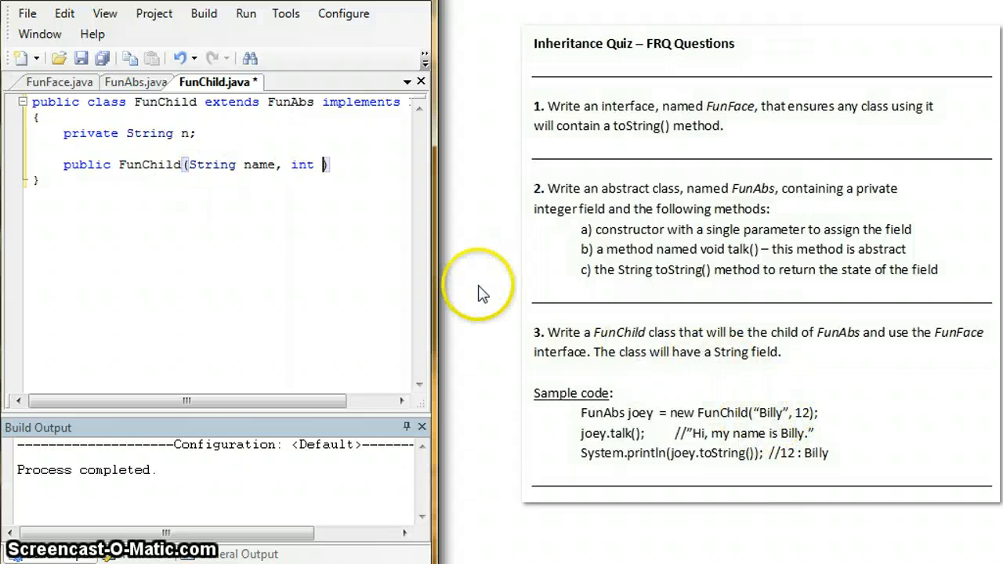
text(num))
text({)
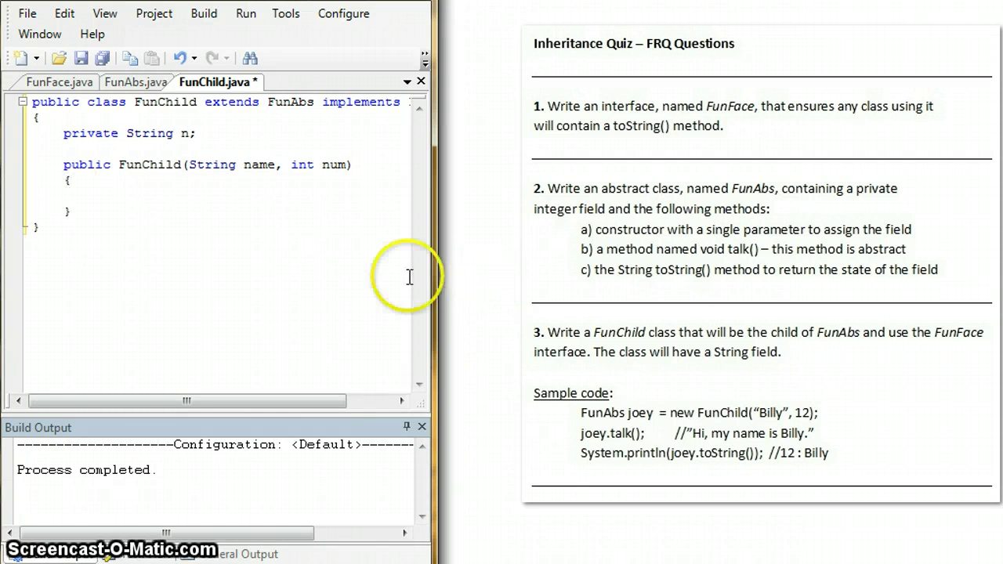
mouse_move(597, 374)
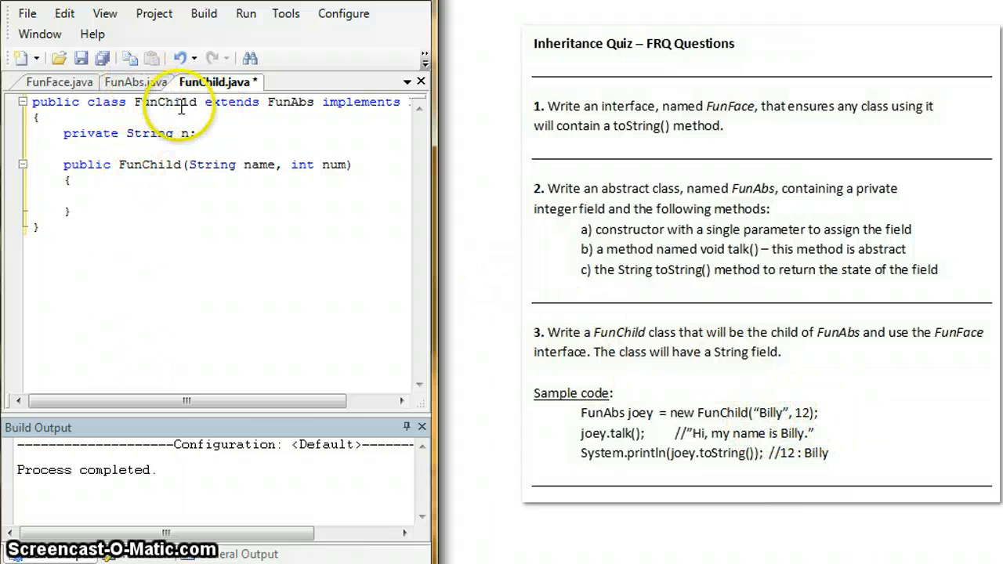
mouse_move(273, 153)
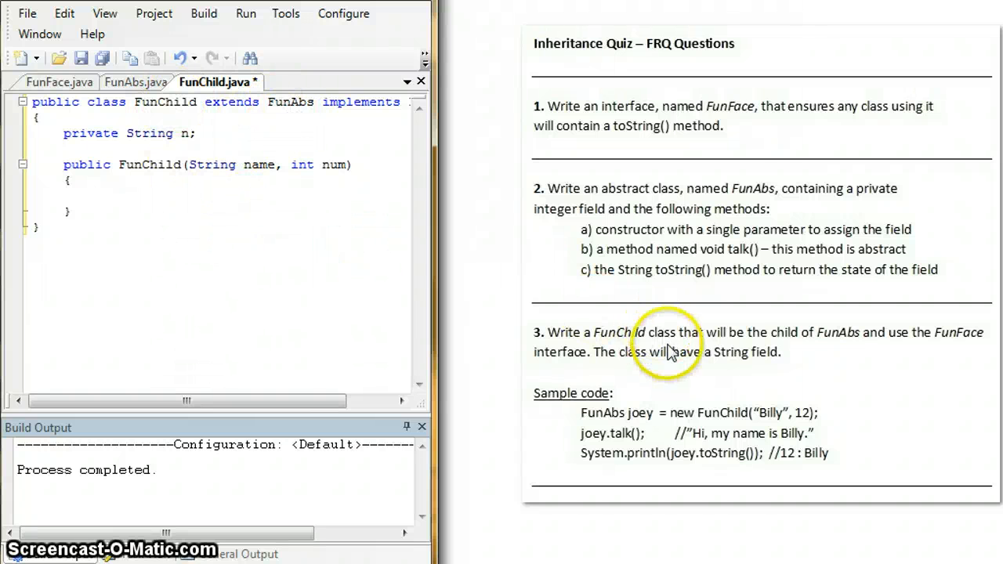
- Fill the constructor with 'super(num);' and 'n = name;', checking FunAbs's signature
click(135, 82)
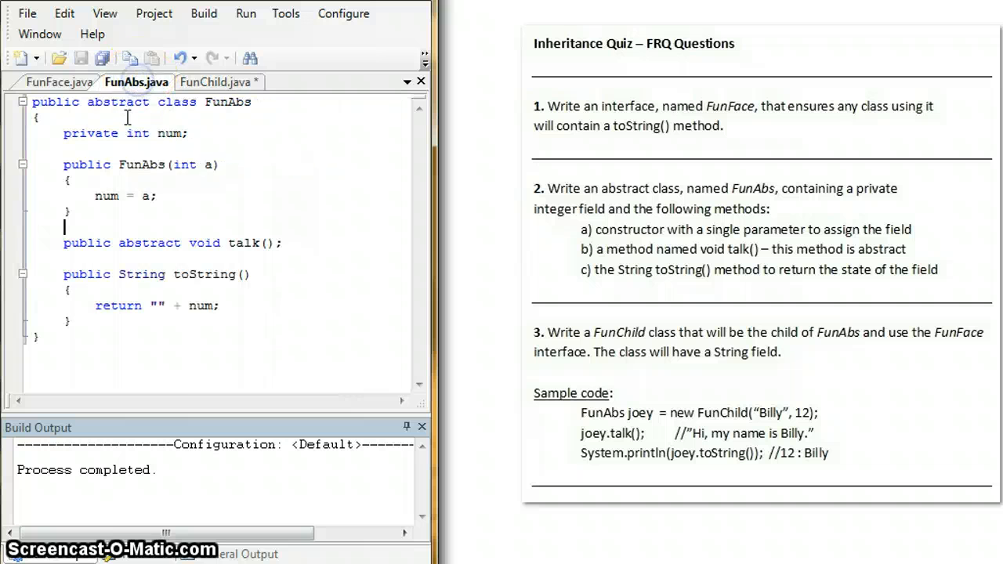
click(216, 81)
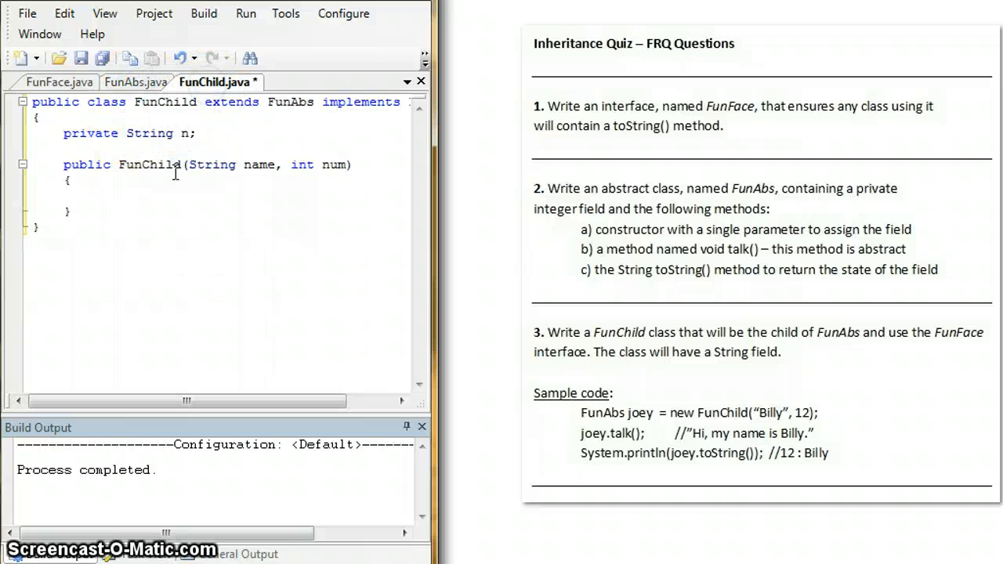
text(super(num))
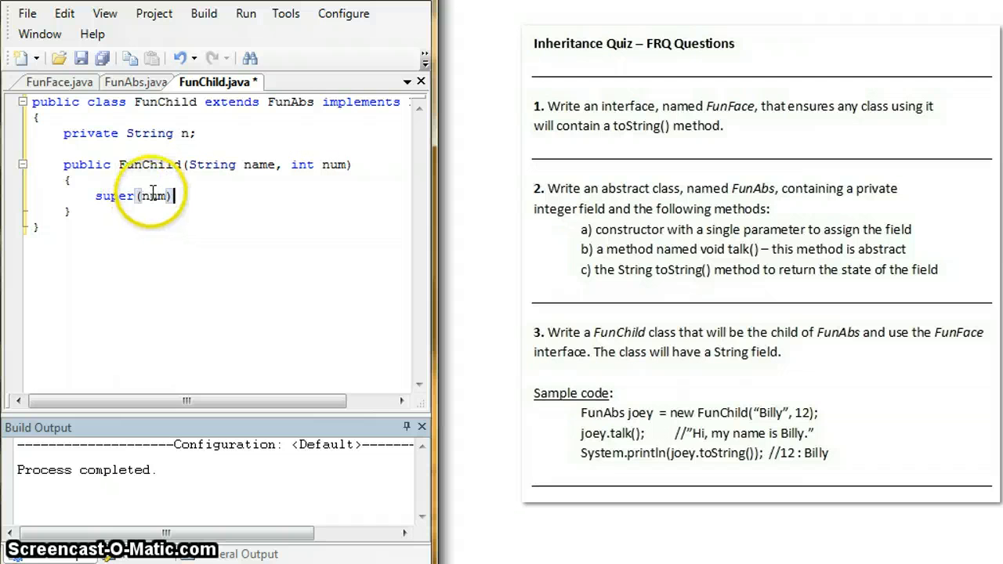
click(135, 82)
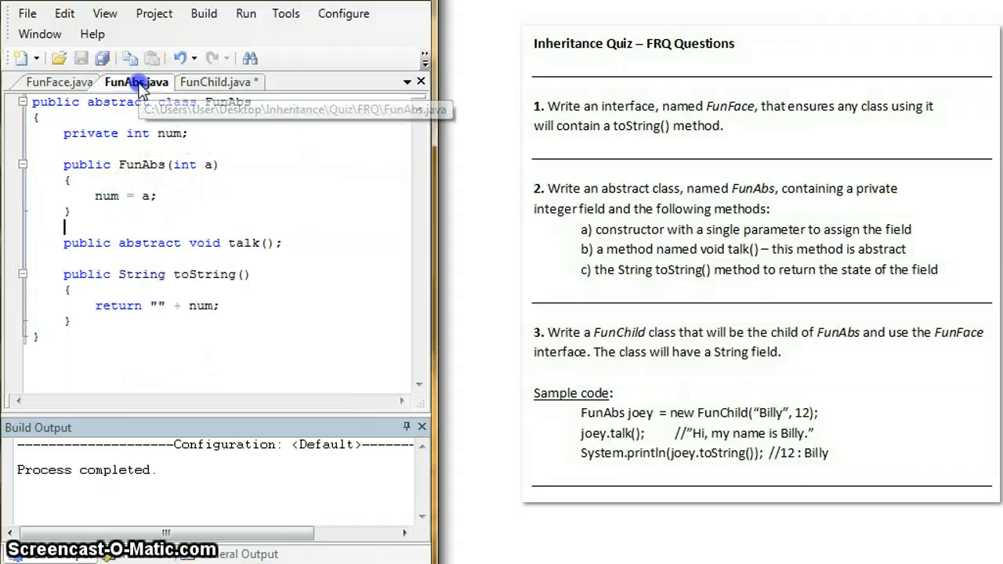
click(218, 81)
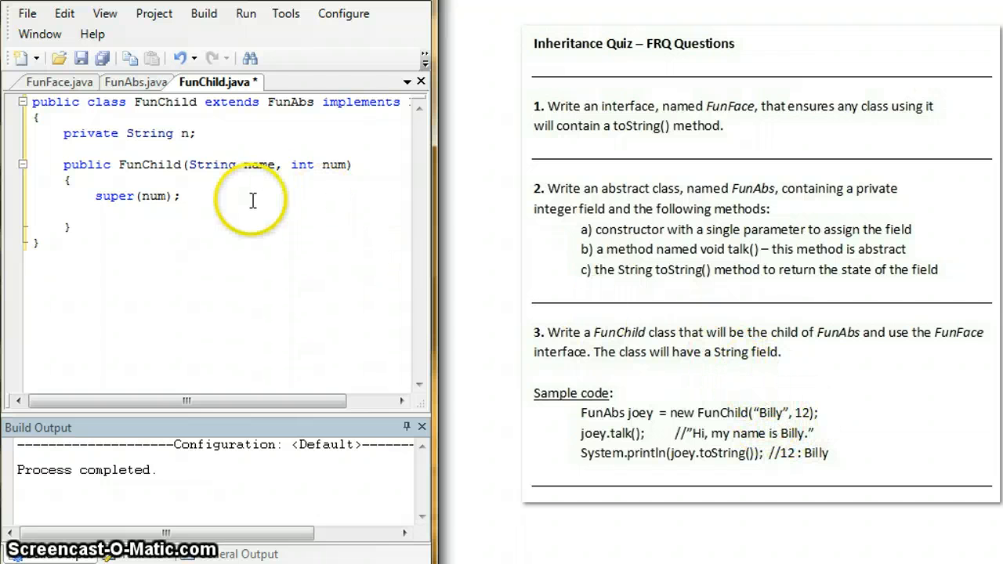
text(n =)
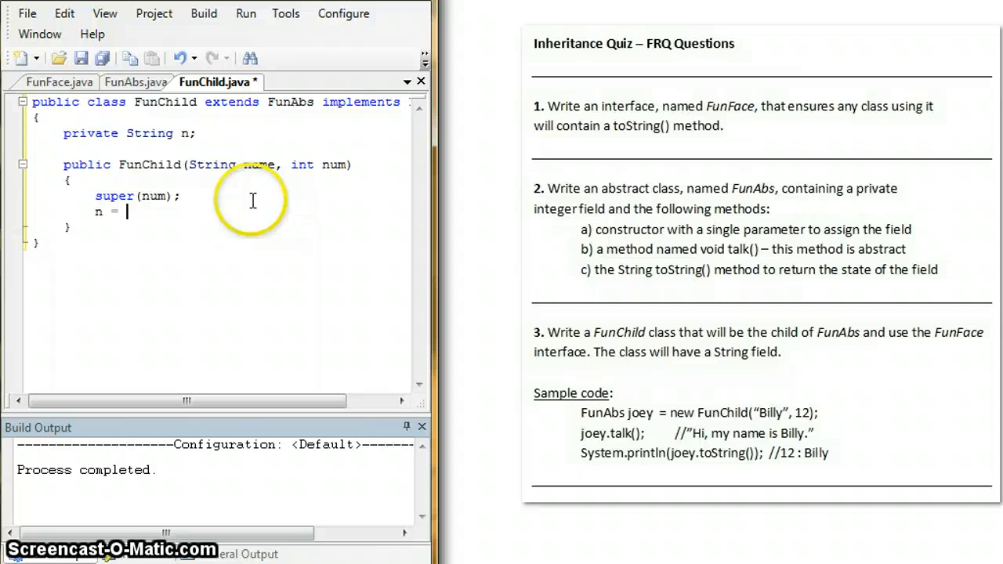
text(name;)
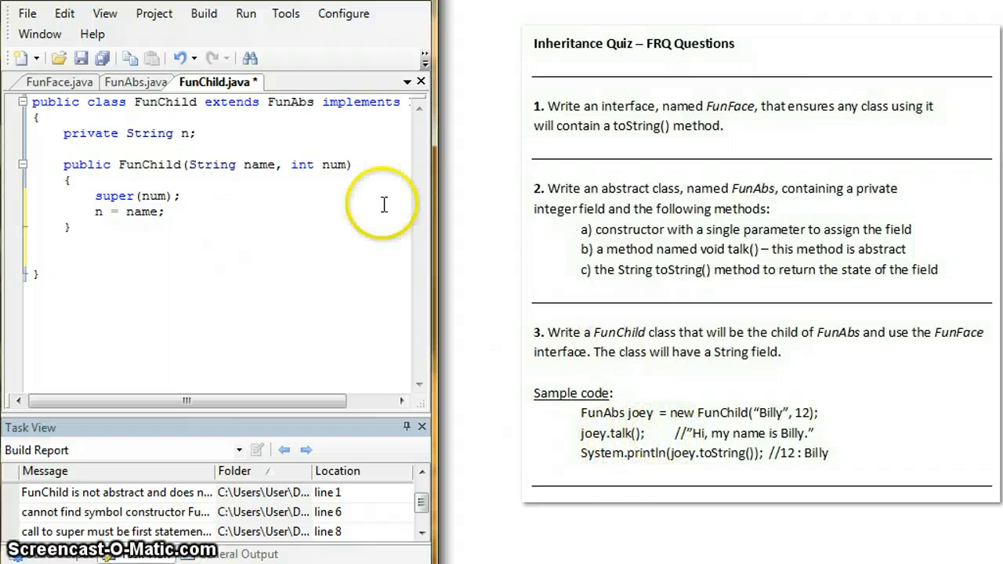
mouse_move(301, 295)
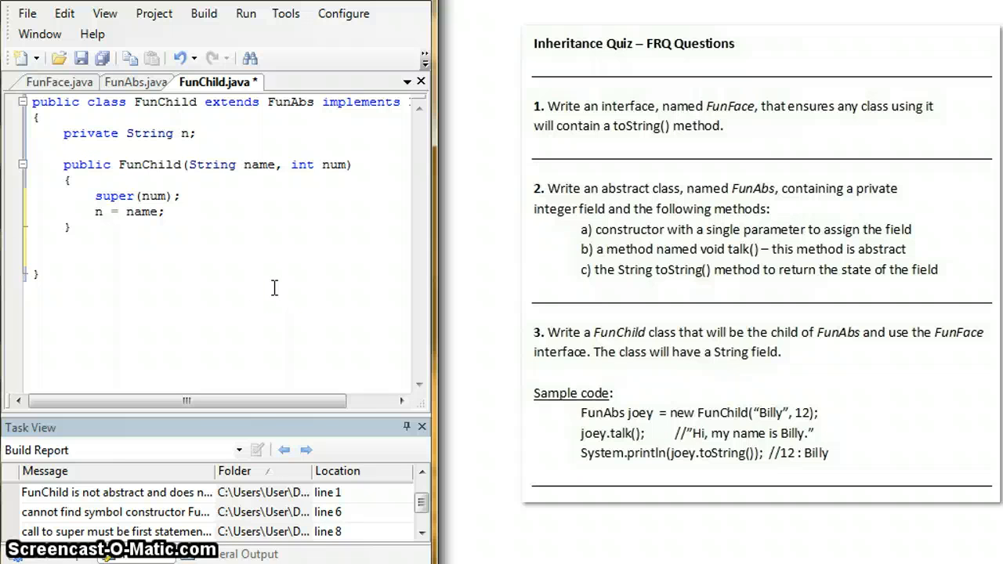
- Start 'public void talk()' and remove a mistaken return statement from it
text(public void talk)
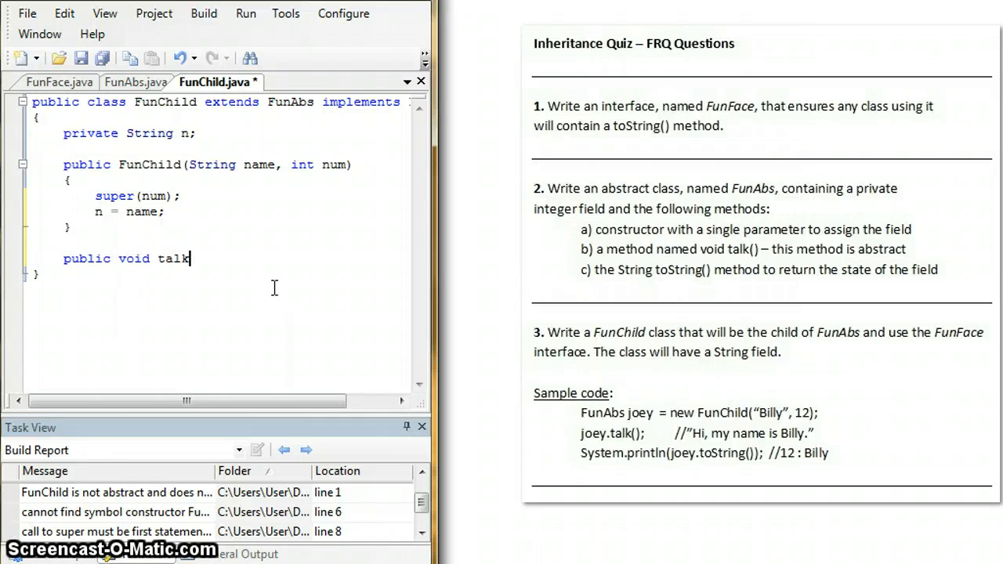
text(())
text({)
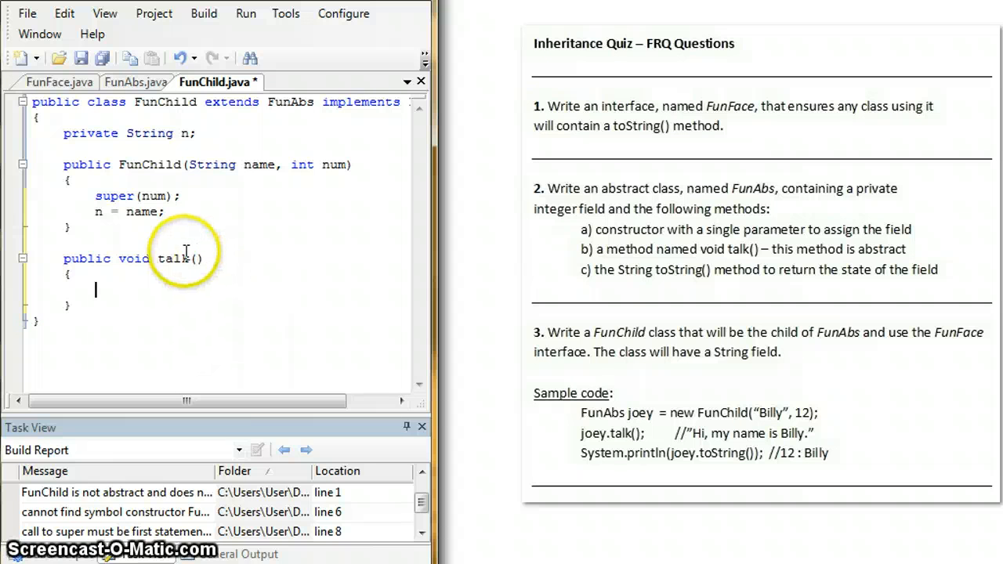
mouse_move(216, 266)
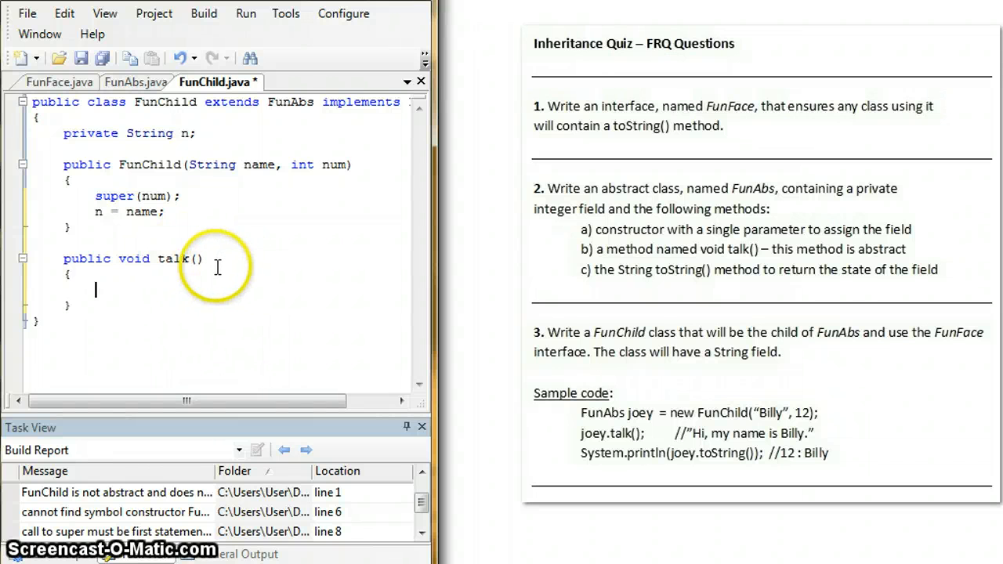
text(return)
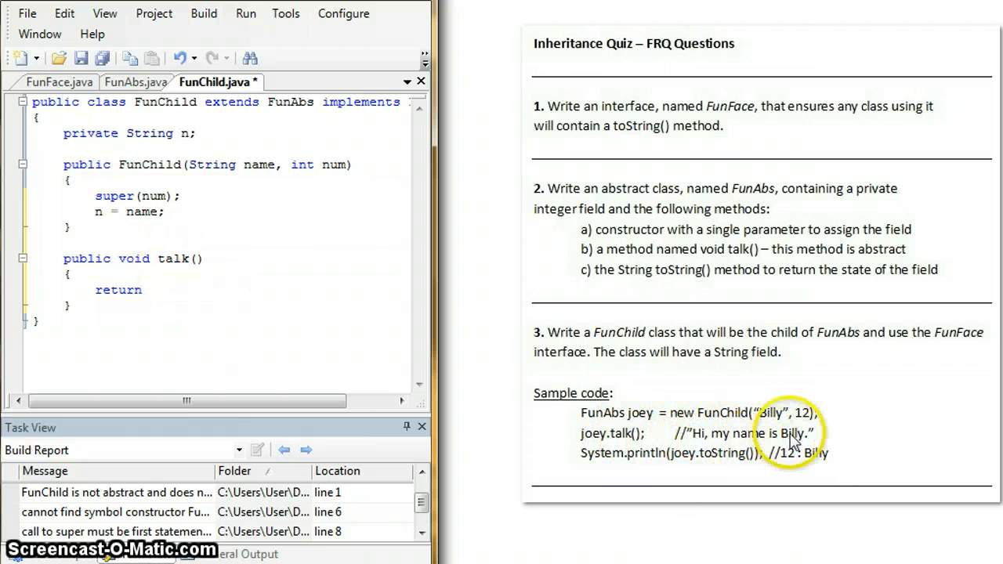
click(153, 290)
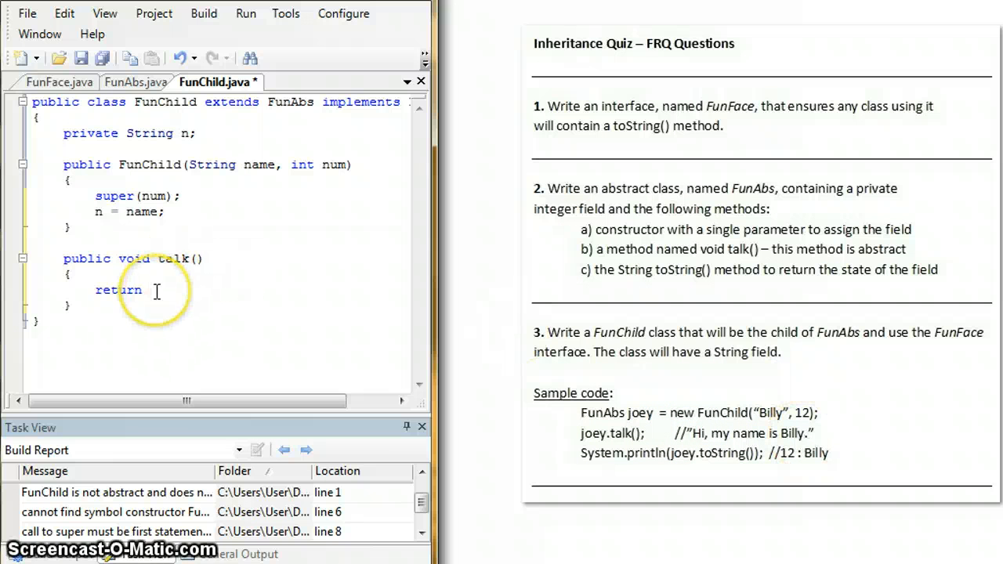
key(Backspace)
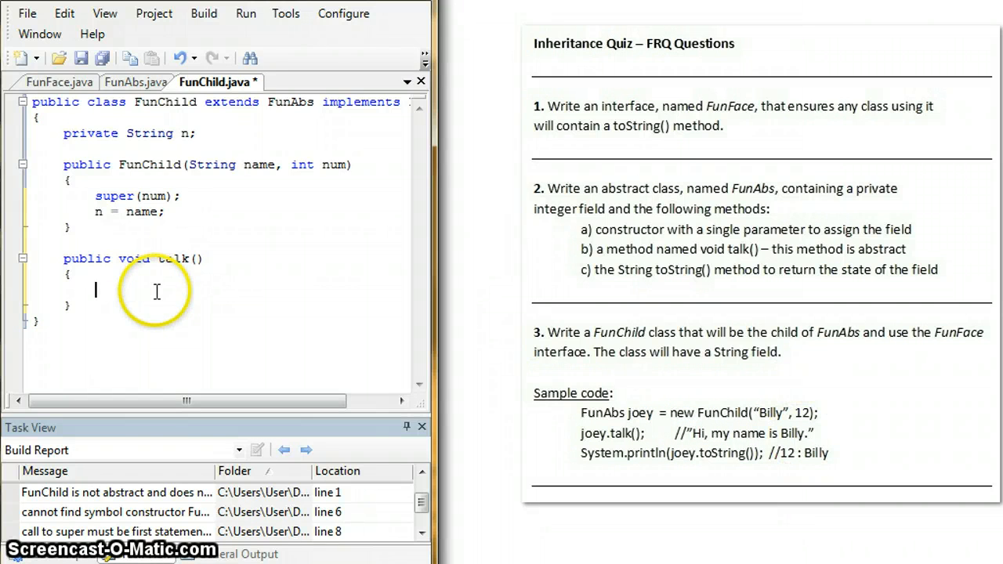
- Make talk() print System.out.println("Hi, my name is " + n);
text(System.out.println()
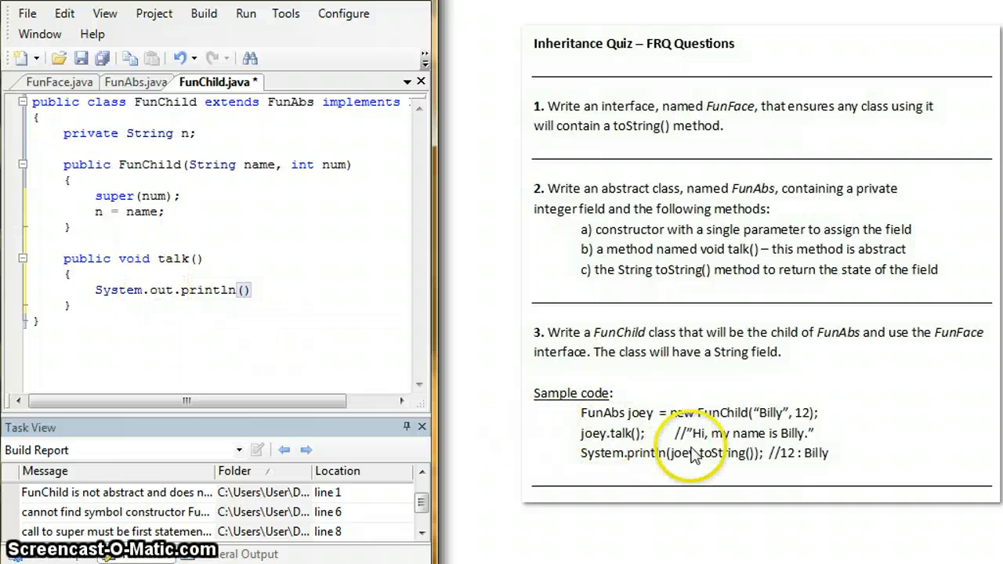
text(")
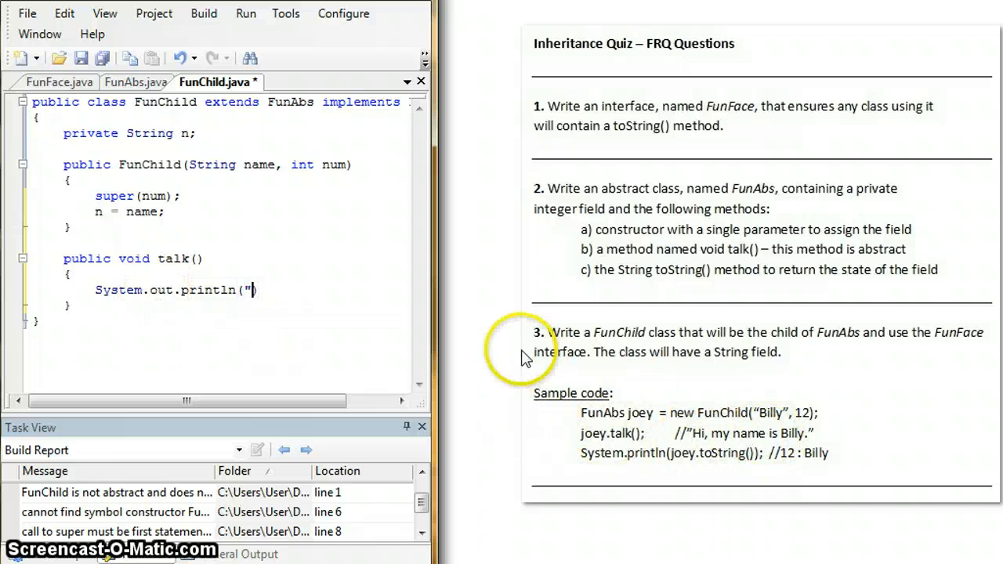
text(Hi, my na)
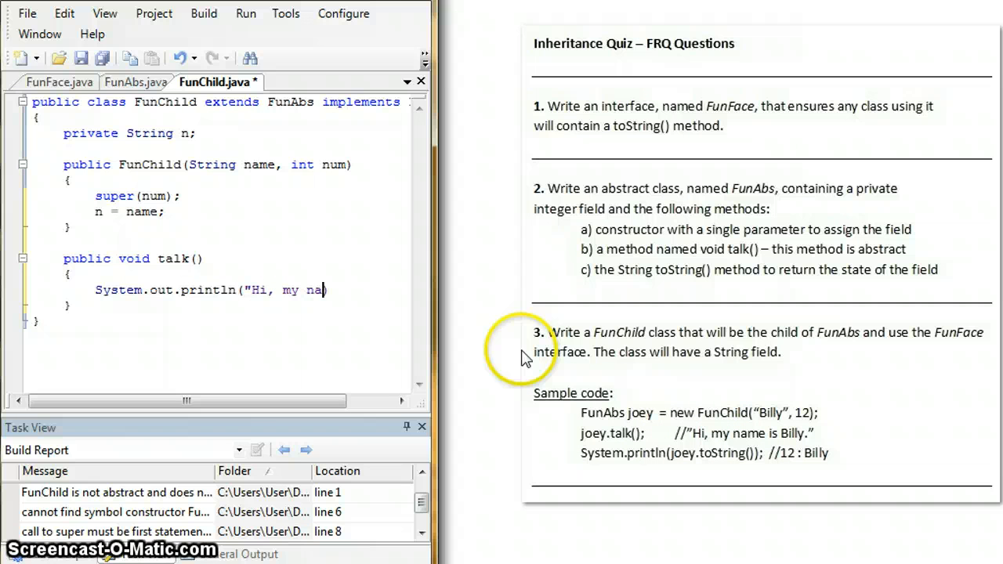
text(me is " +)
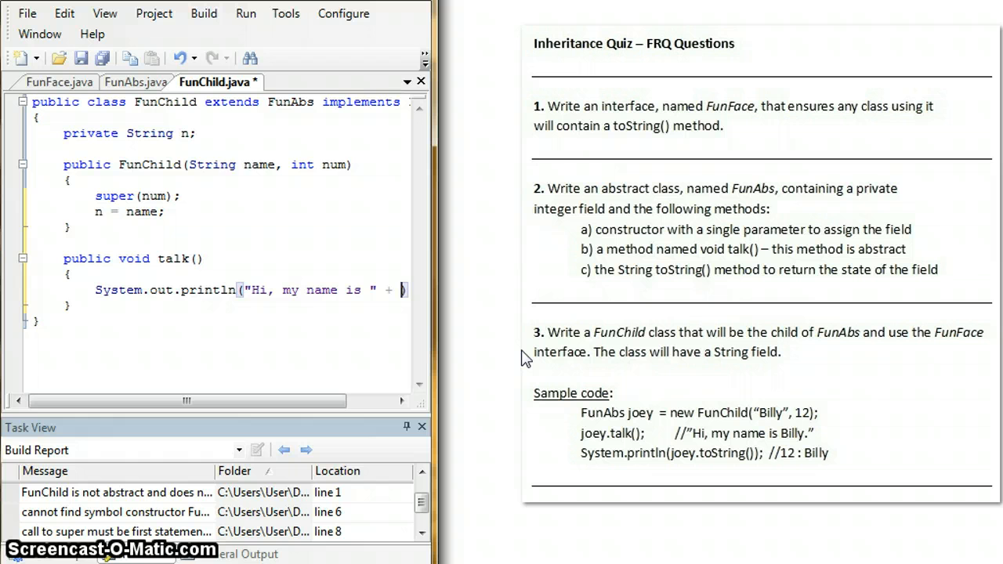
text(n);)
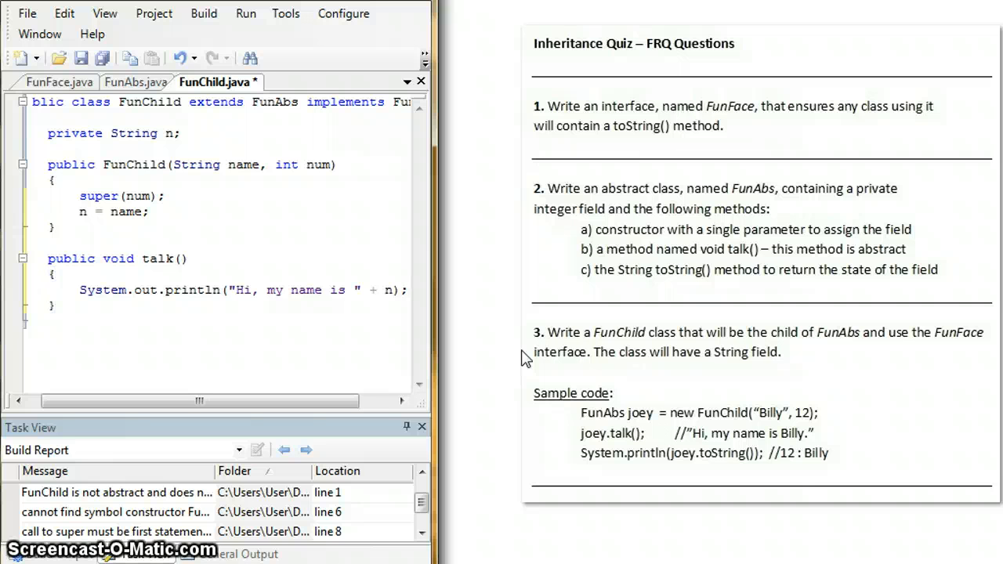
text(+)
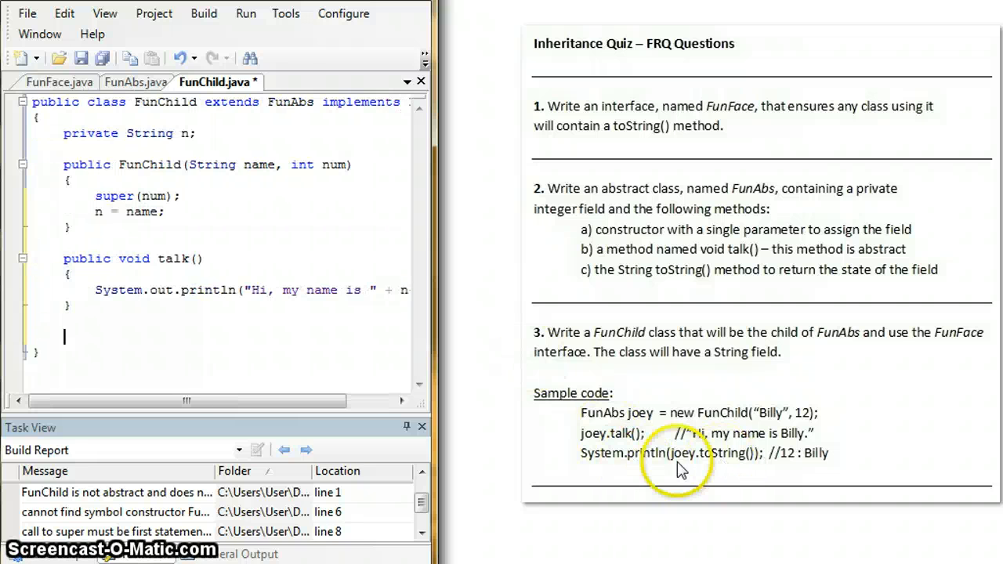
mouse_move(699, 467)
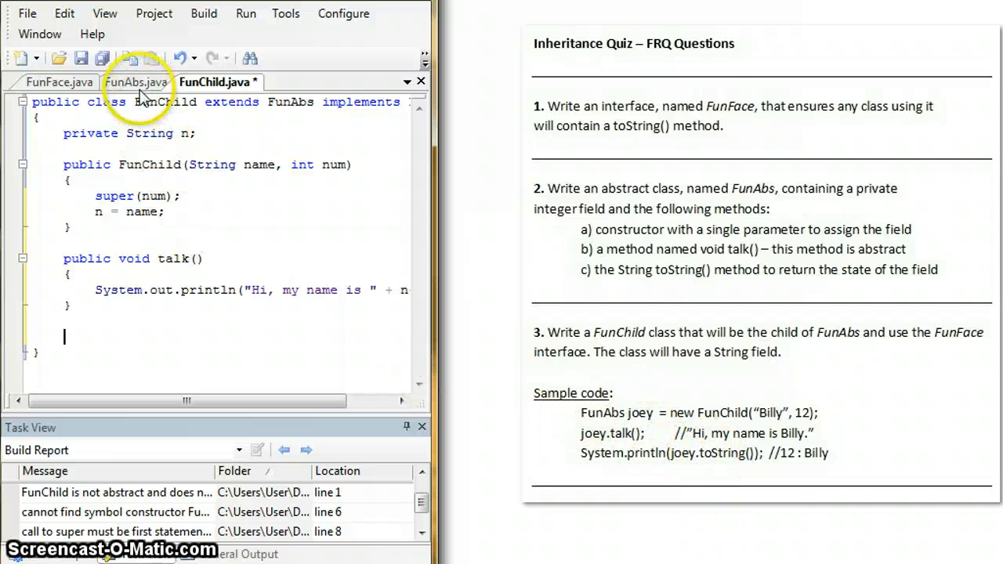
- After checking FunAbs, write the public String toString() header in FunChild and begin its return statement
click(136, 82)
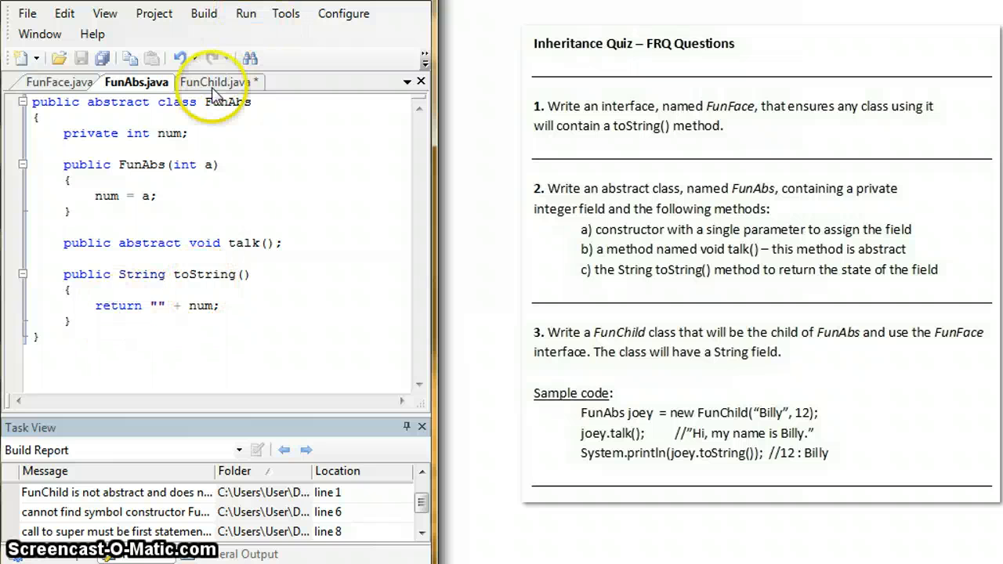
click(212, 81)
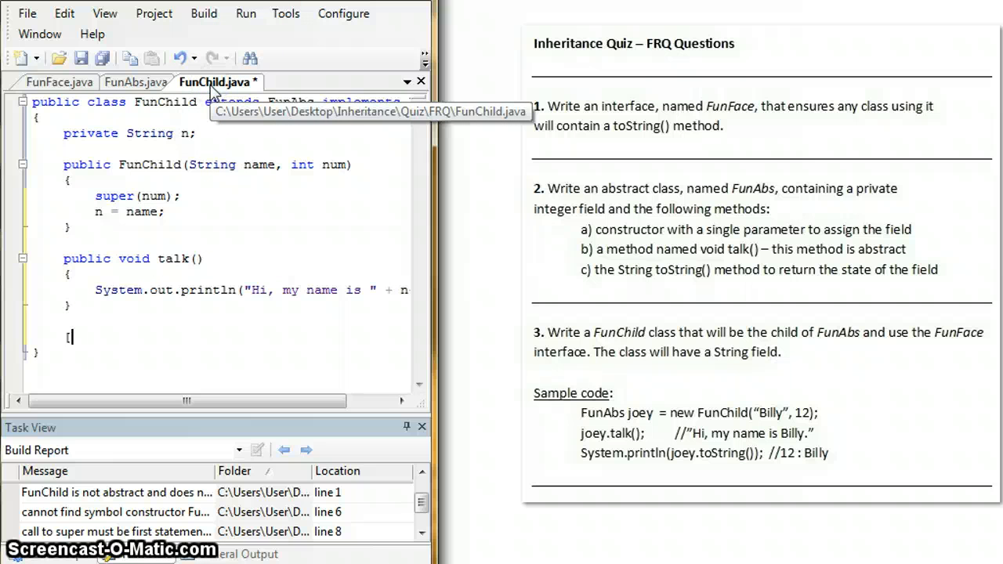
text(public Stri)
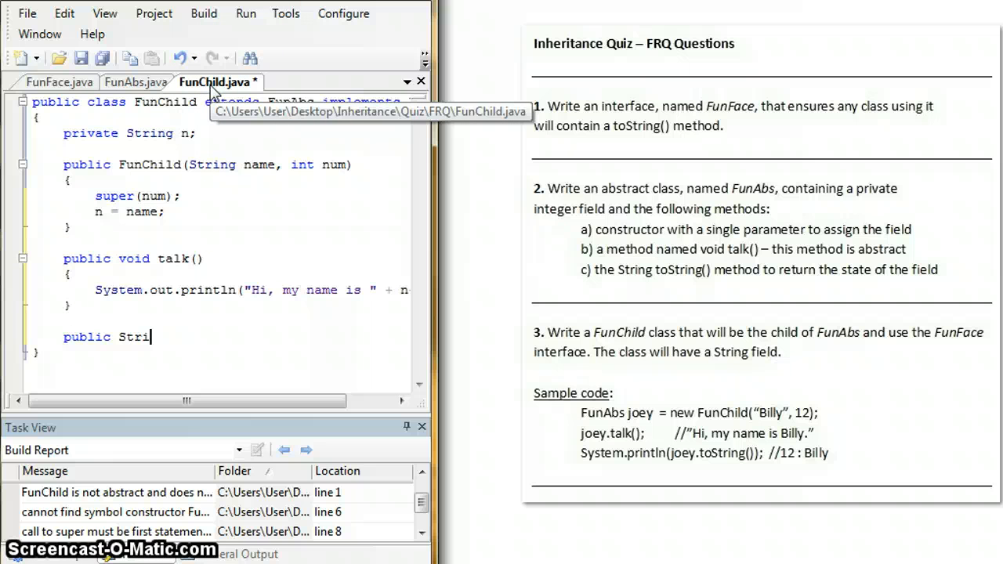
text(ng toS)
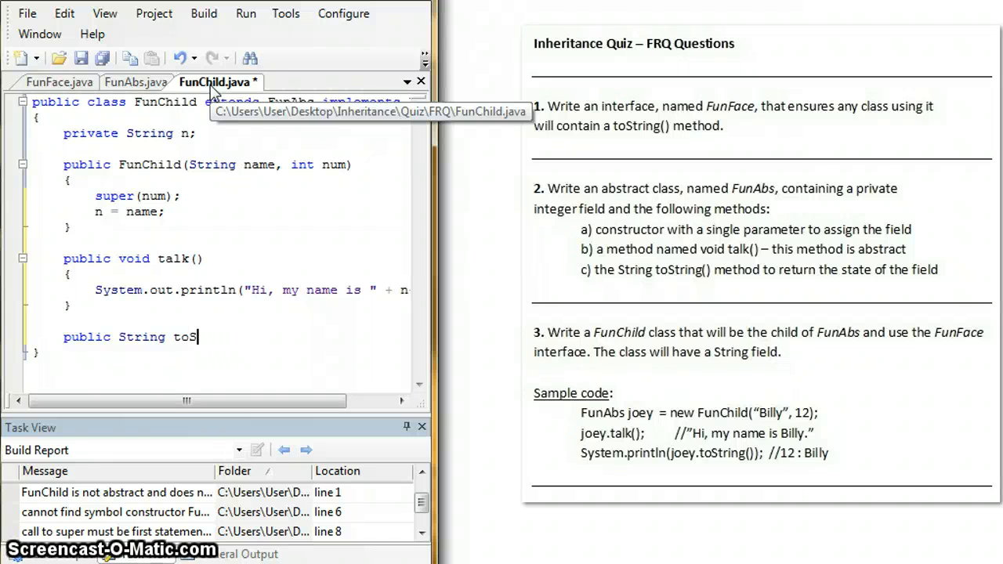
text(tring())
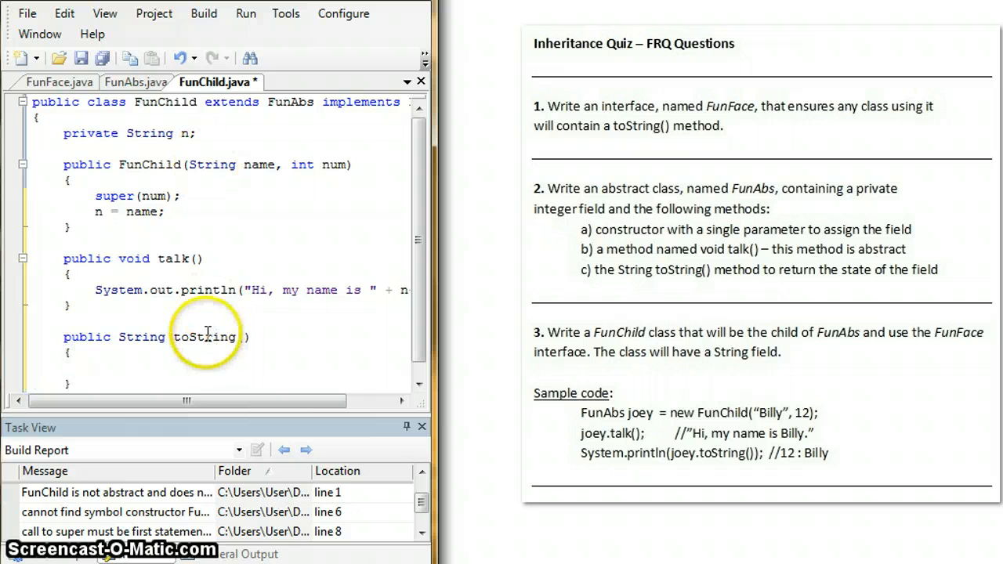
text(return)
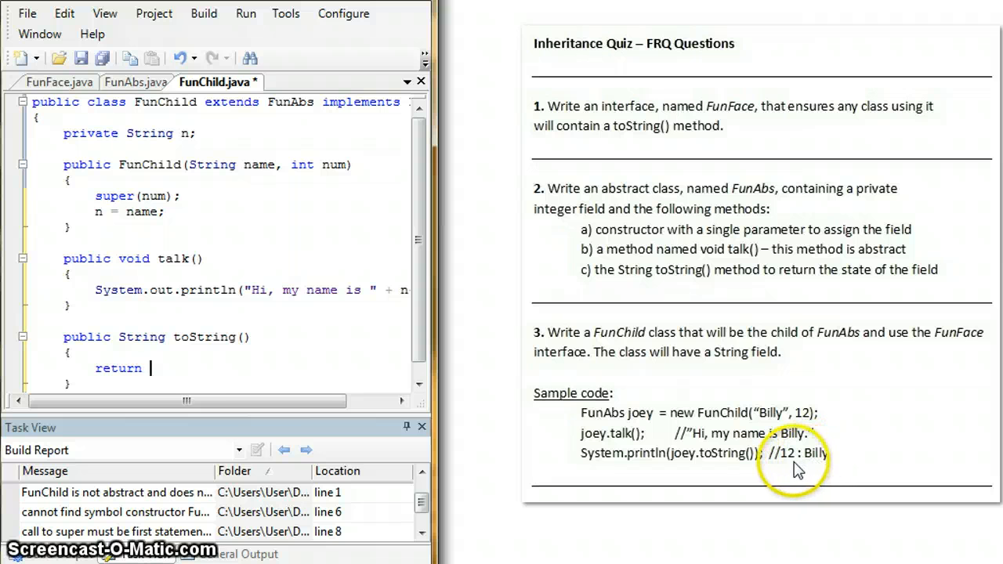
mouse_move(282, 235)
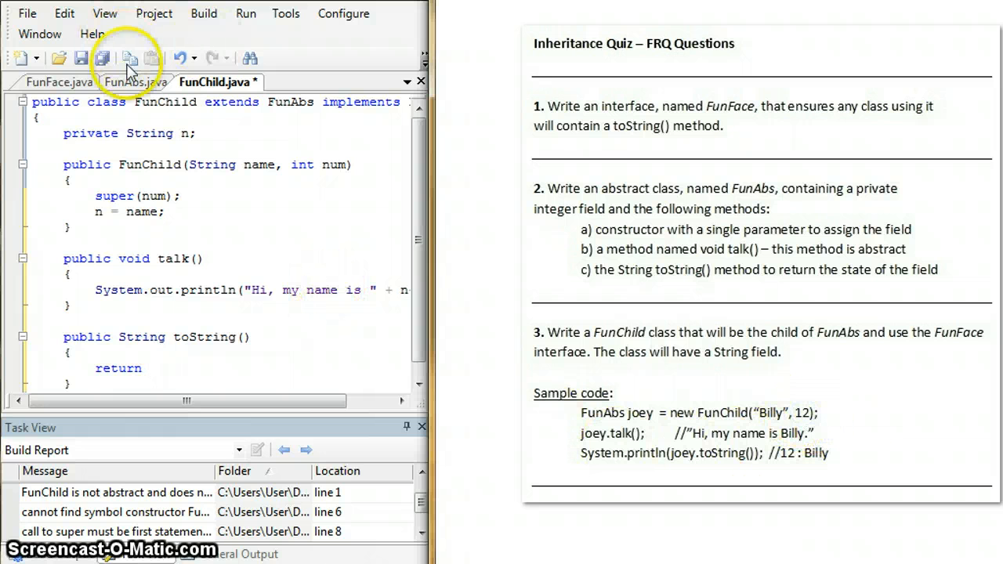
- Review how FunAbs implements toString() before finishing FunChild's version
click(135, 81)
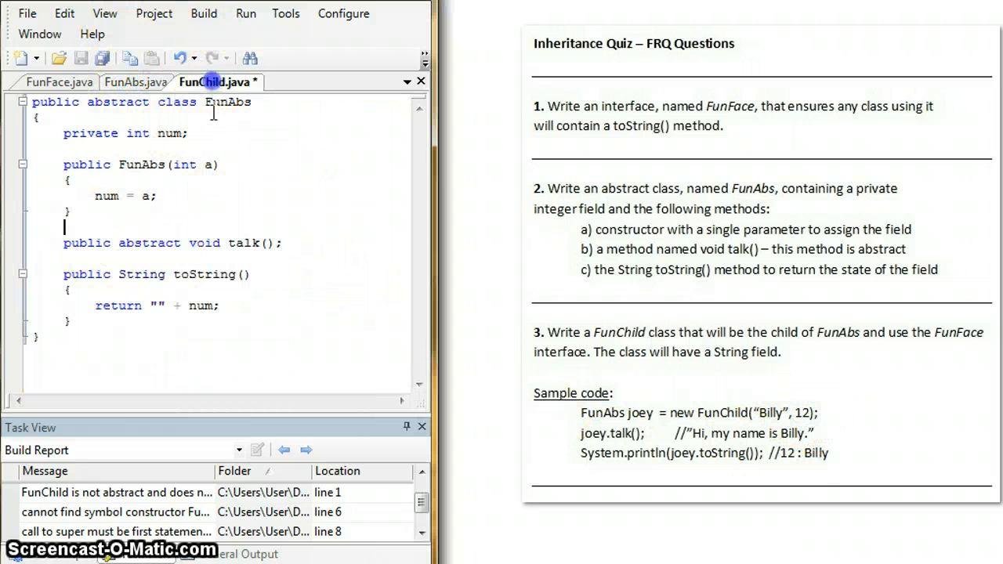
click(135, 82)
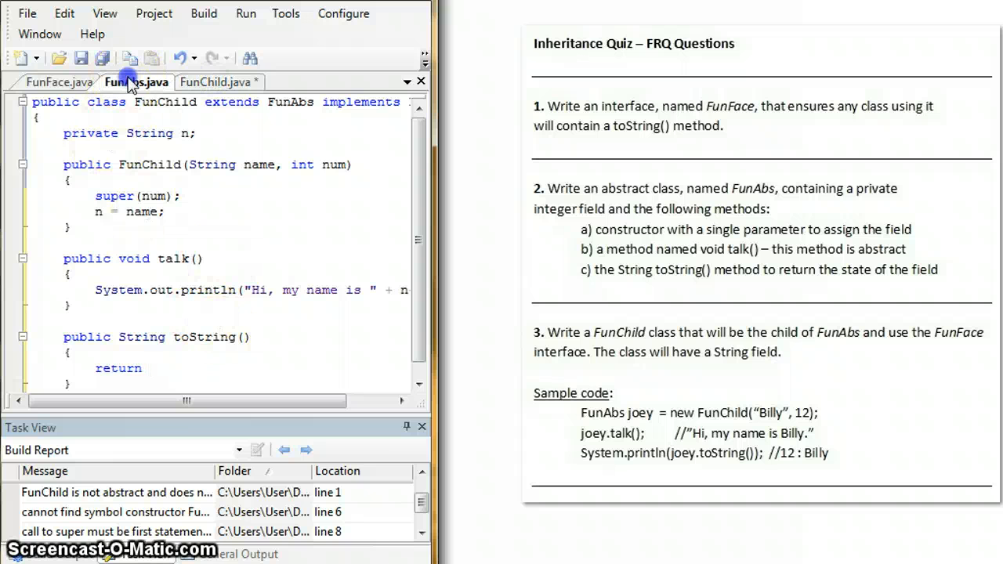
click(136, 81)
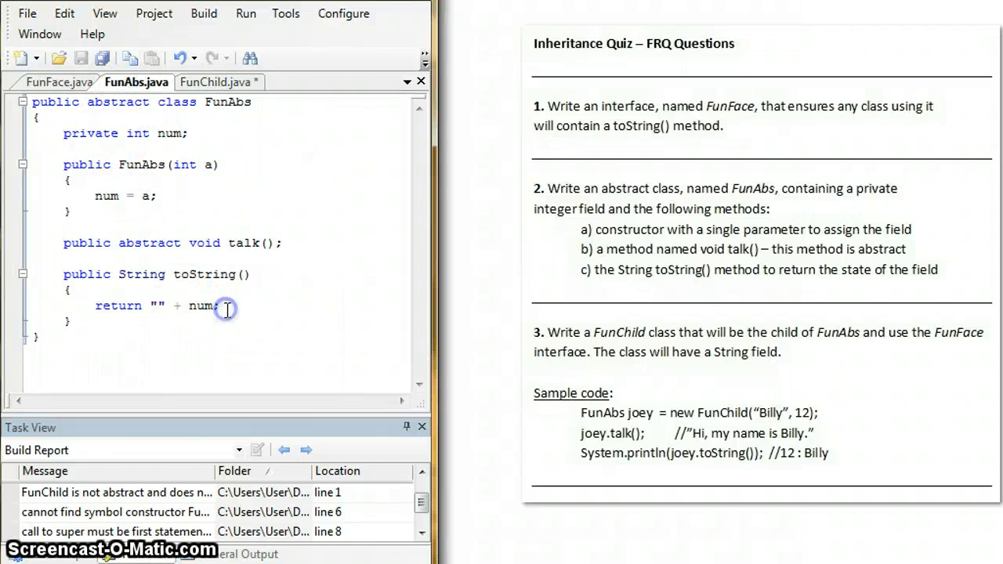
click(218, 81)
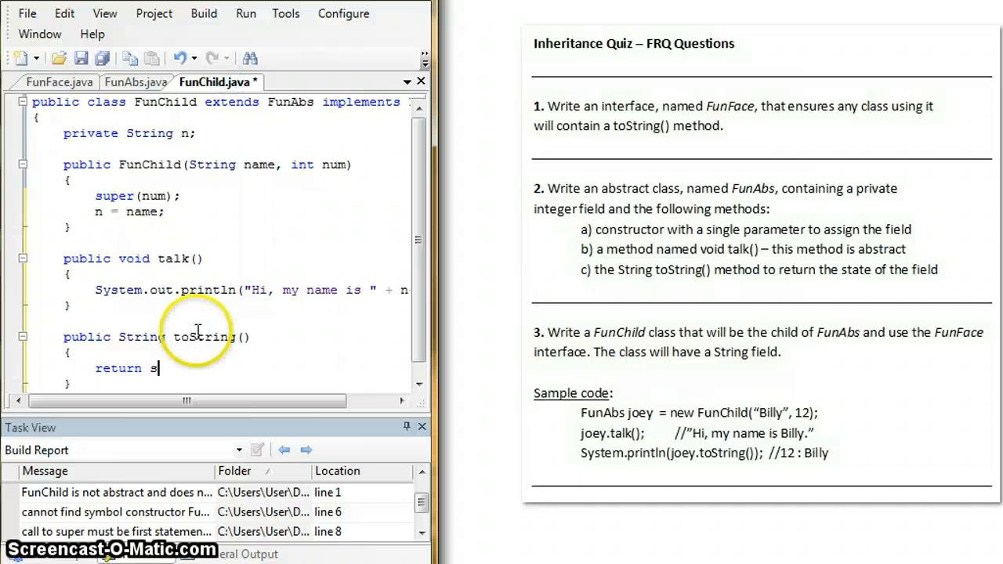
- Complete the line as return super.toString() + ":" + n; in FunChild's toString()
text(uper.toString)
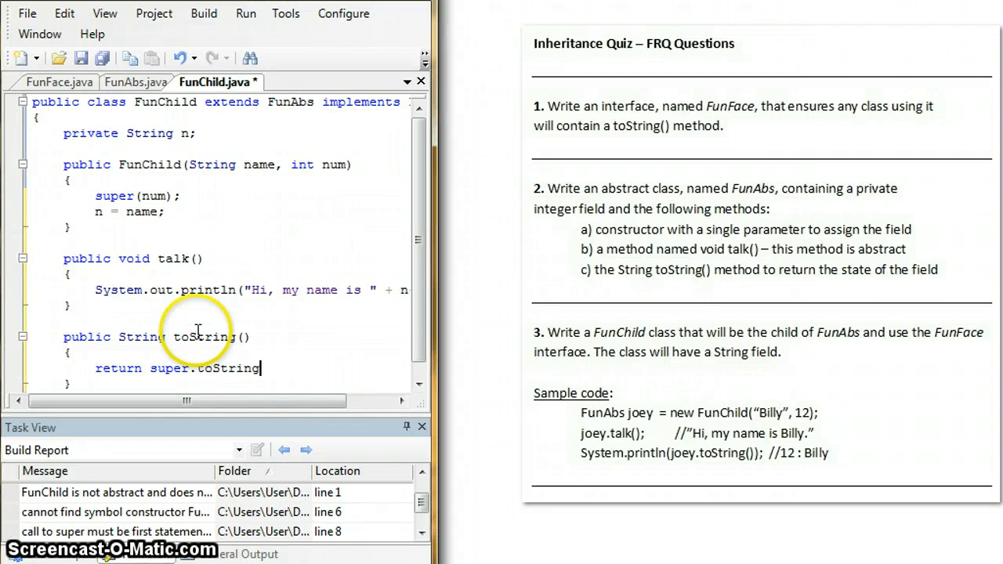
text(() +)
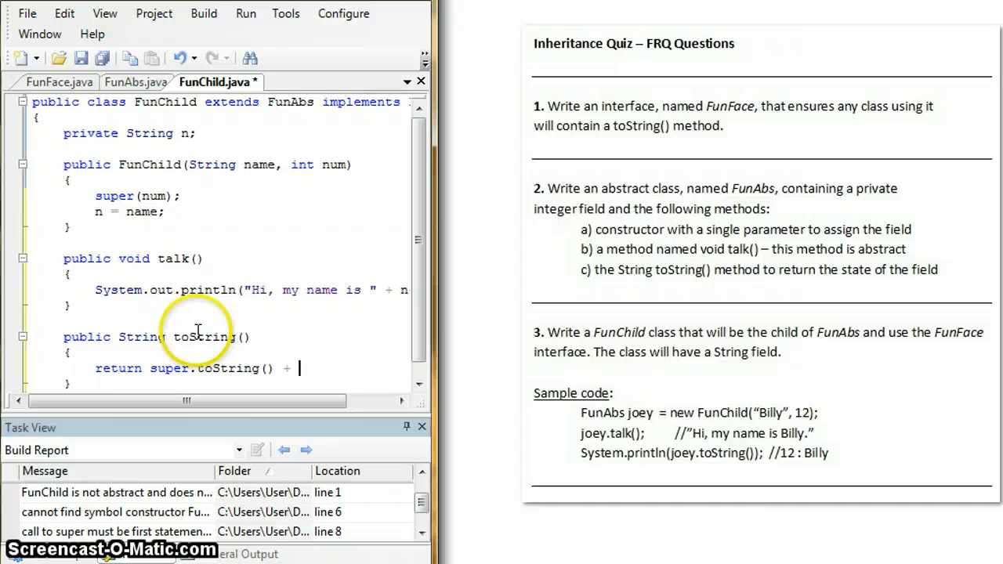
mouse_move(129, 337)
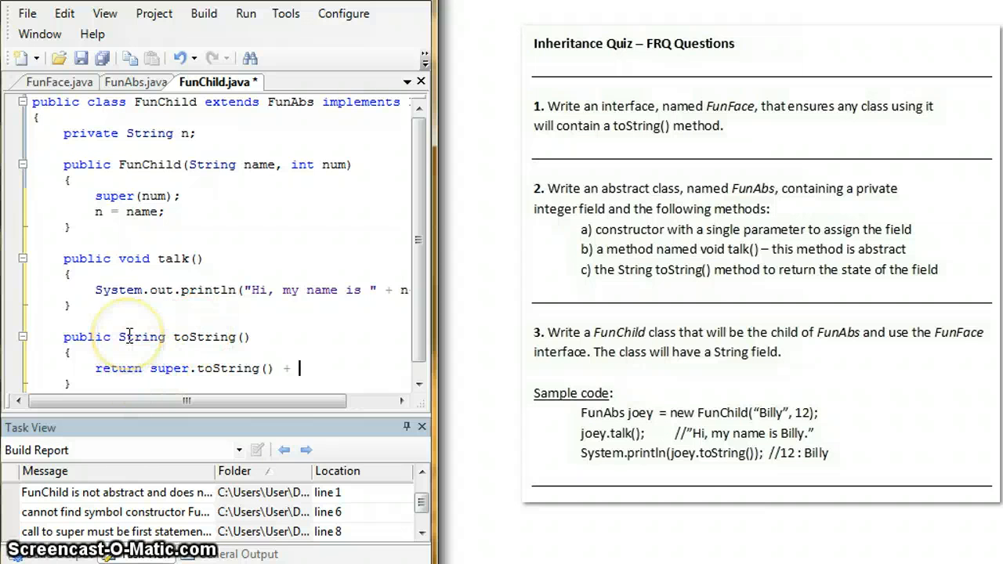
text(")
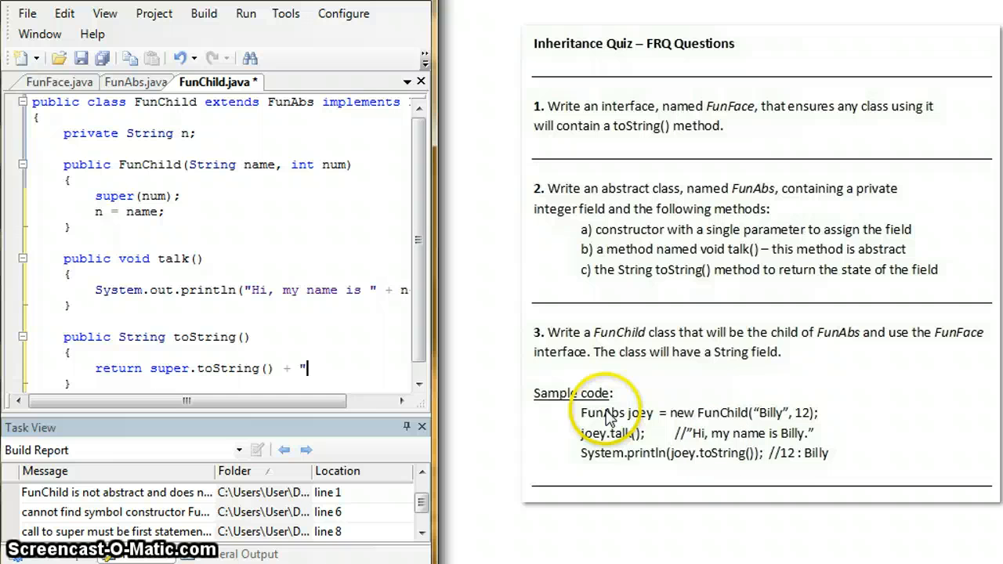
text(:" +)
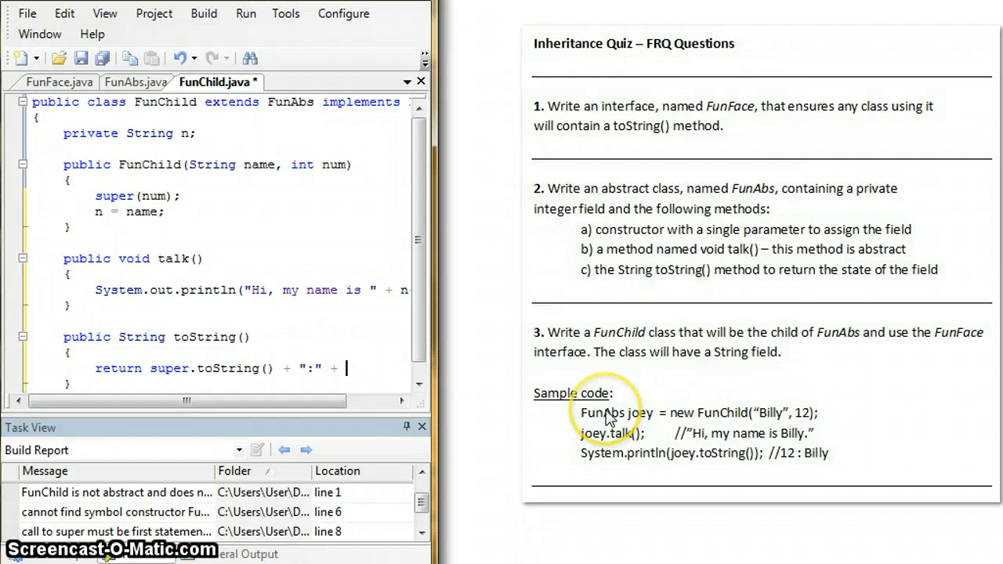
text(n;)
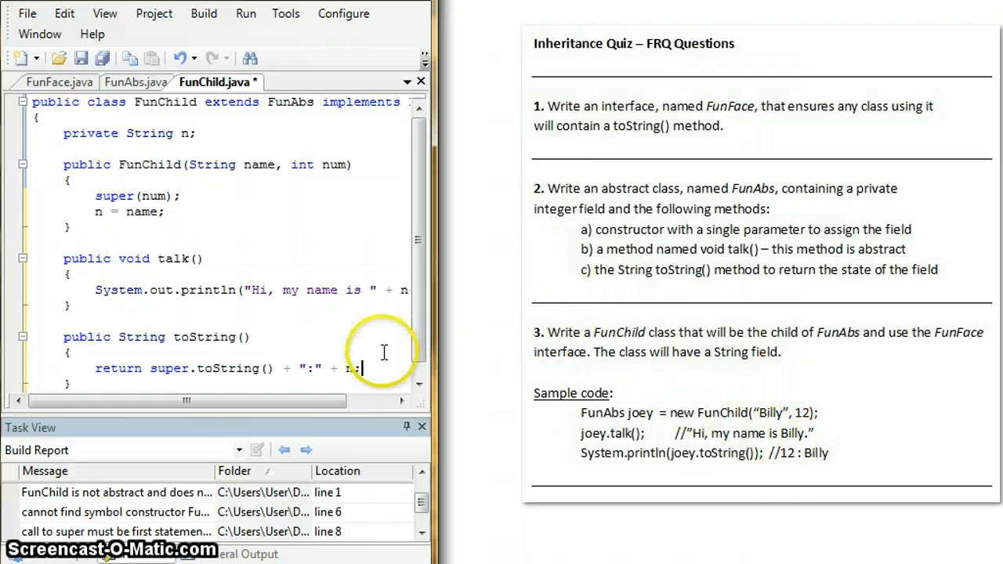
scroll(down, 3)
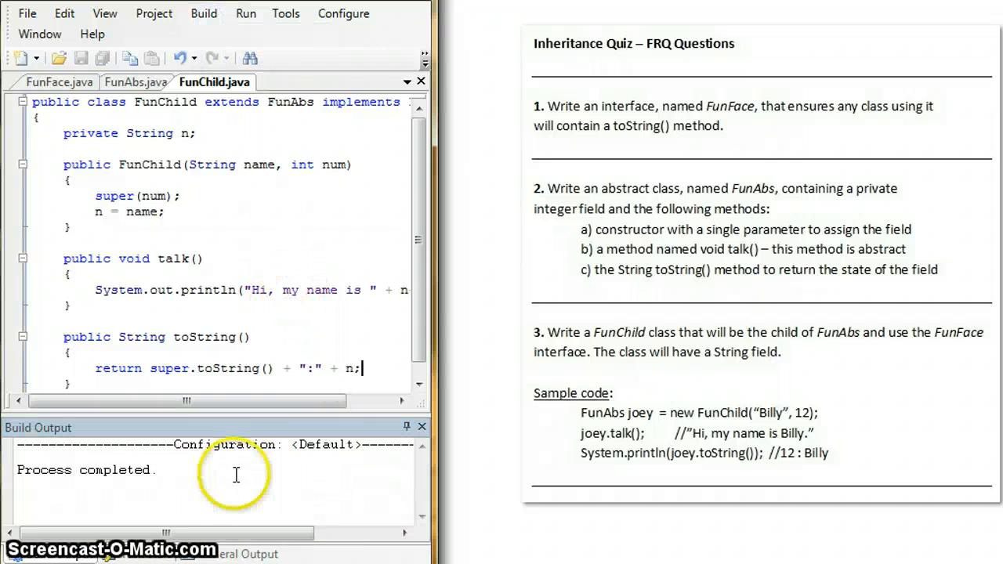
mouse_move(321, 361)
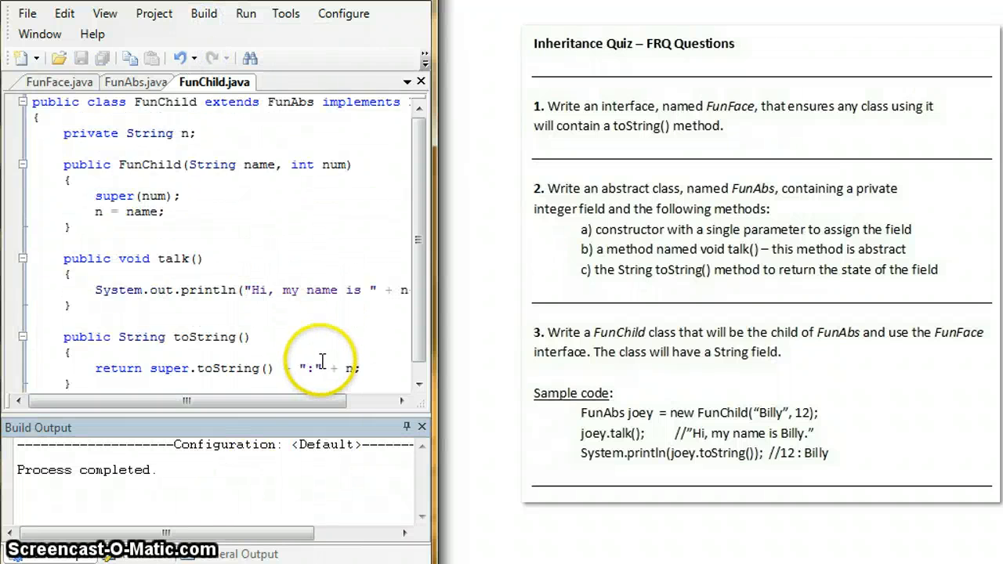
mouse_move(351, 306)
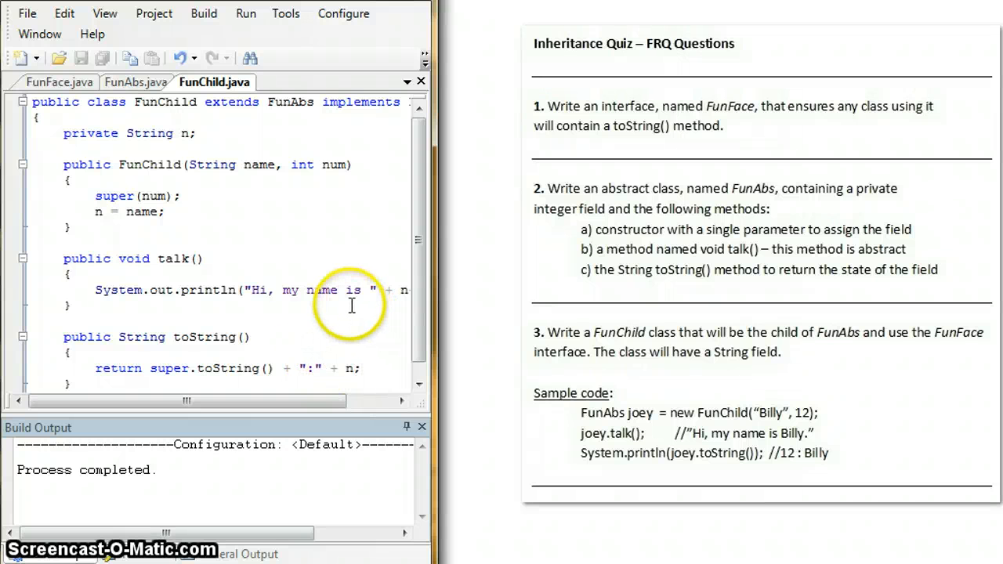